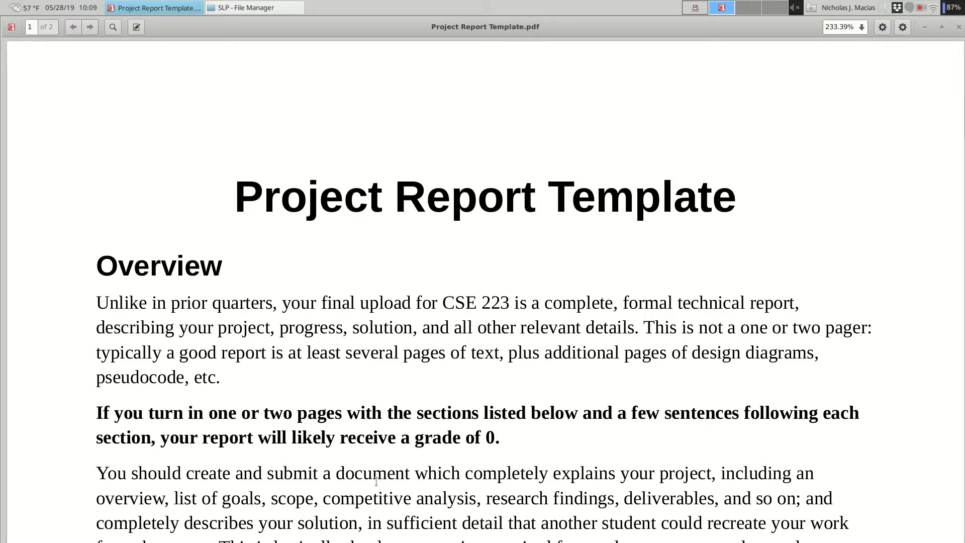
- Scroll Project Report Template.pdf past the overview to the numbered Required Sections list
scroll(down, 3)
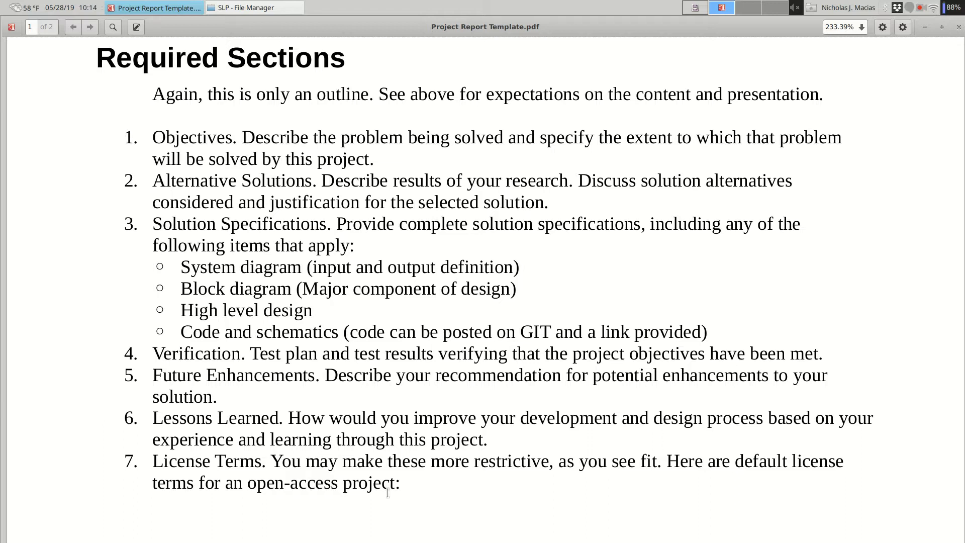
scroll(down, 3)
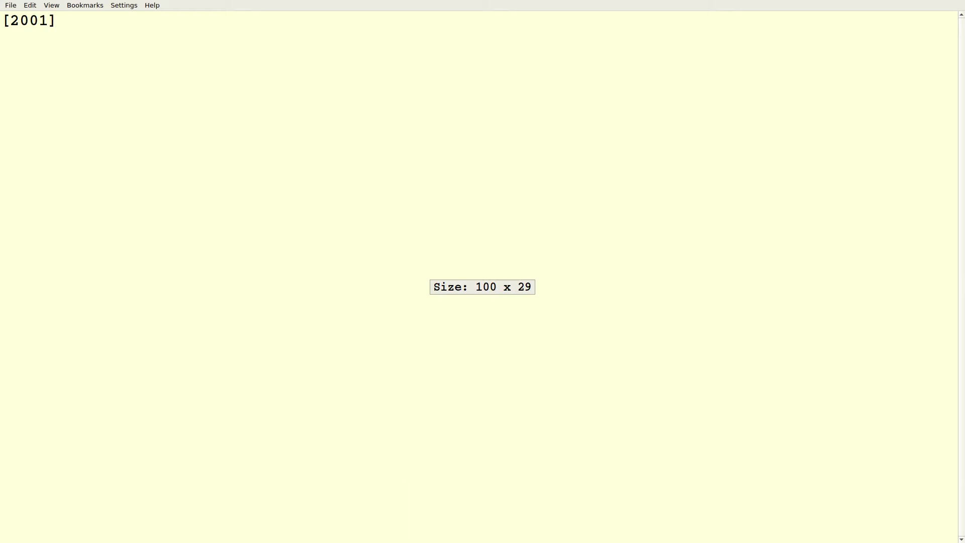
- Change into files/223/synch/voting1 and open VoterTest.java in vi
text(cd files/2)
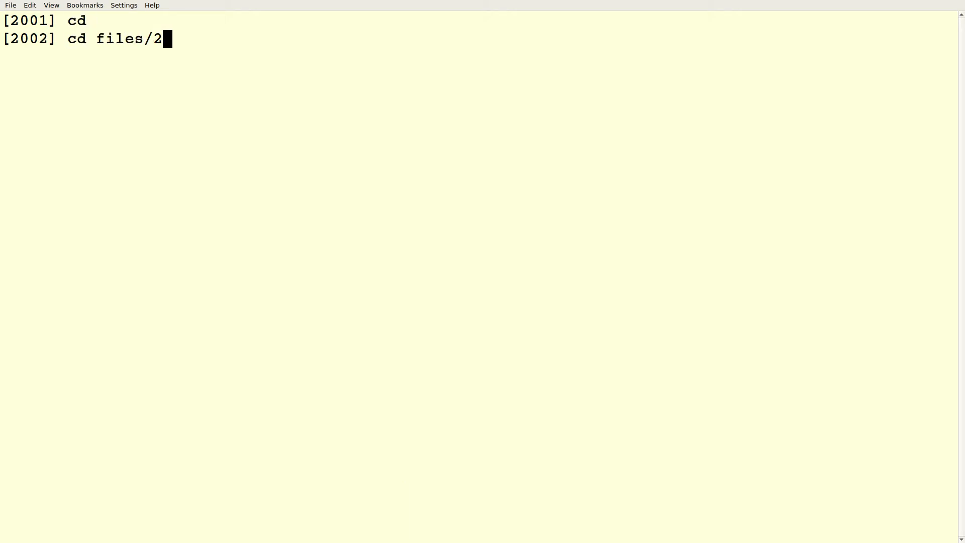
text(23/synch/)
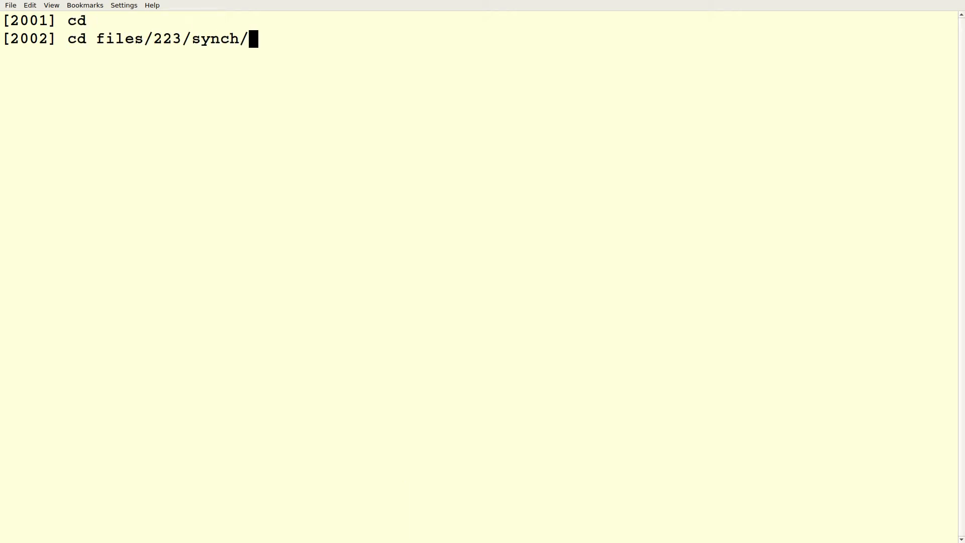
text(vo)
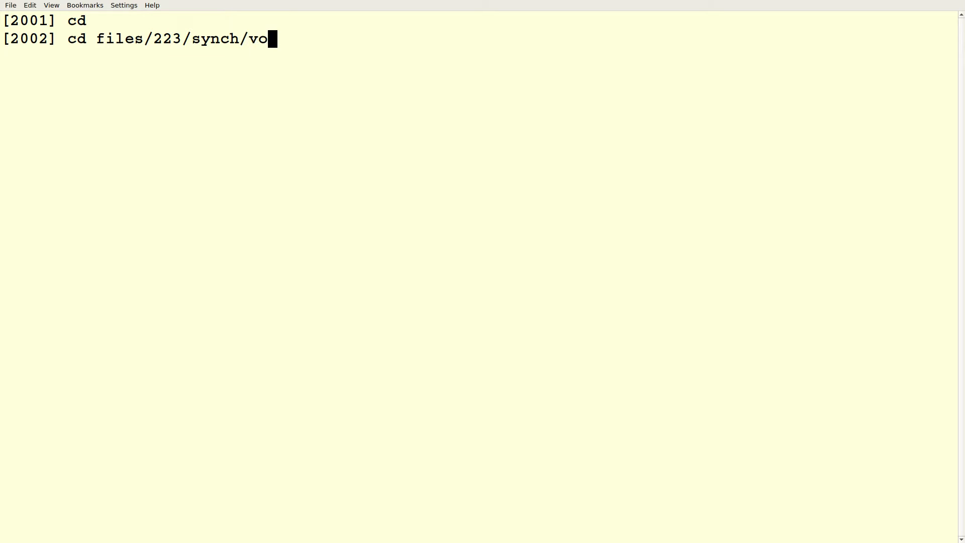
key(Return)
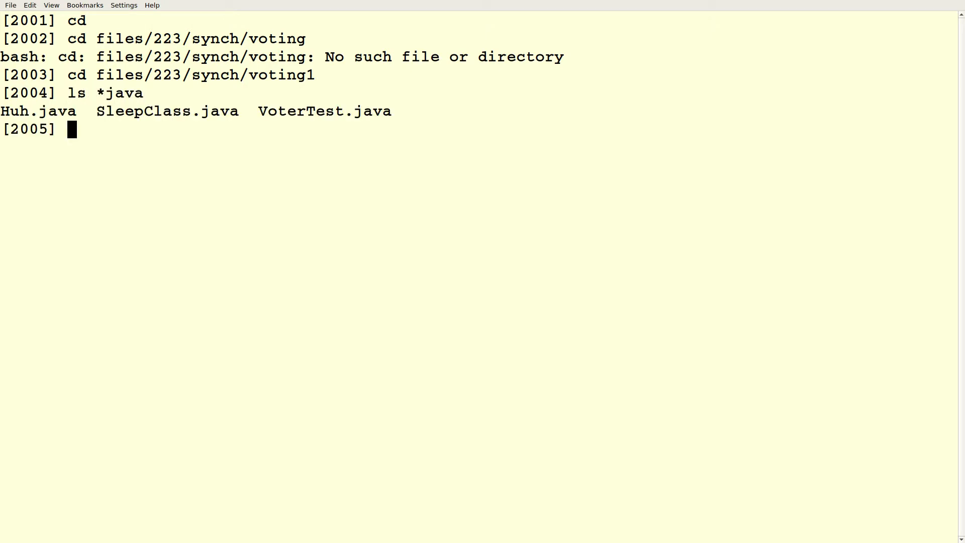
text(vi VoterTest.java)
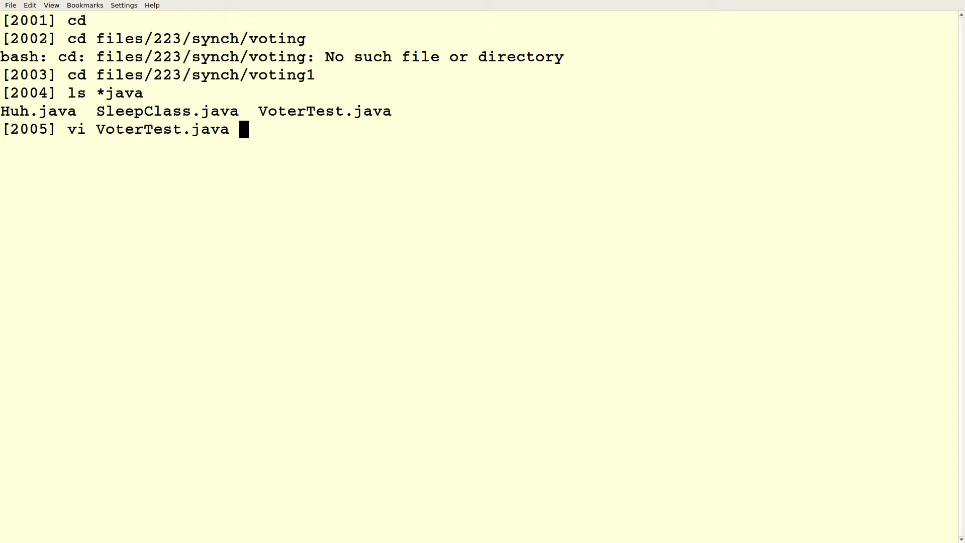
key(Return)
text(c)
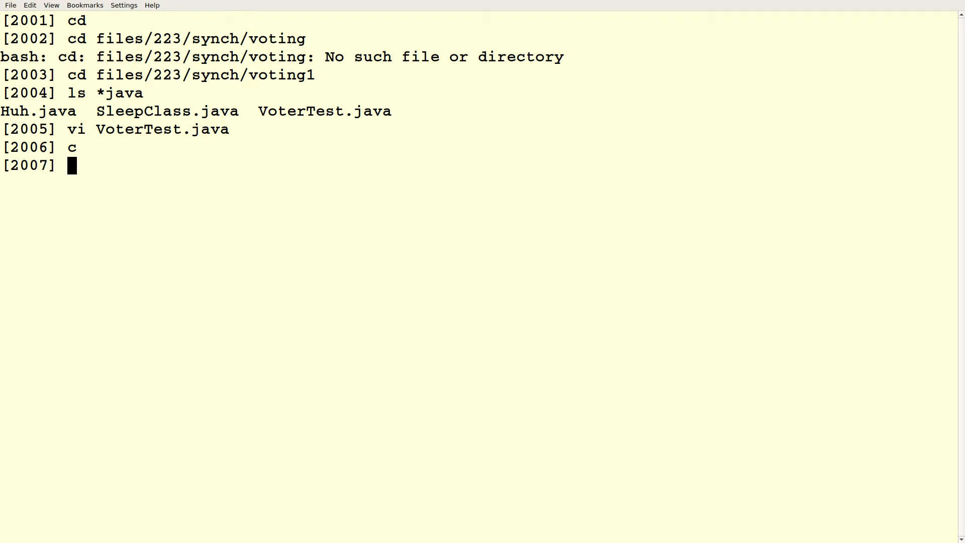
- Run java VoterTest, whose vote counts end at Darth Vader 300, Yoda 153
text(r)
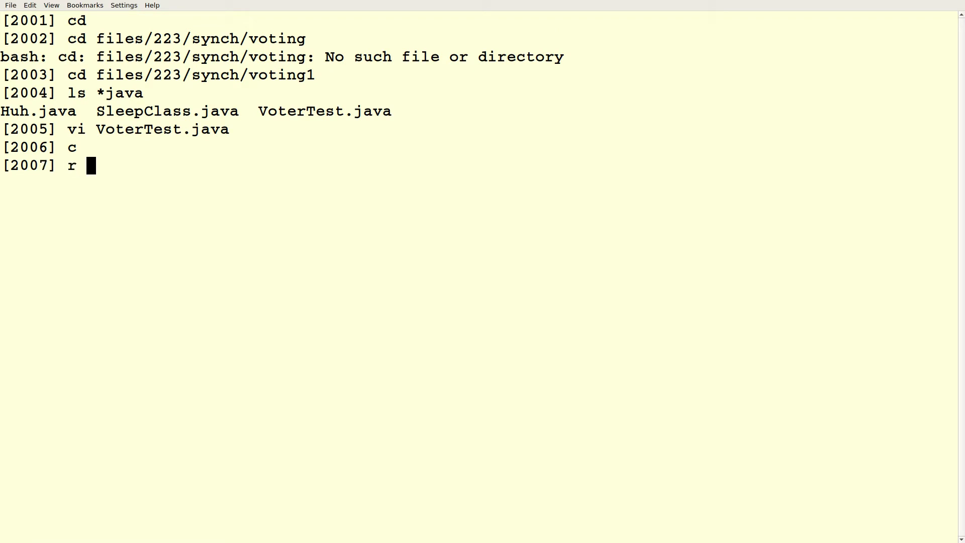
text(java V)
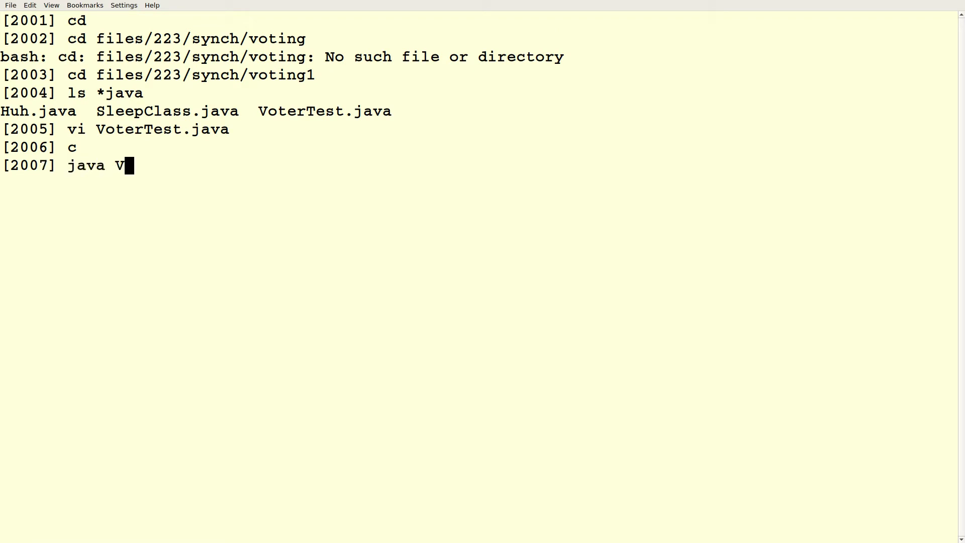
text(ot)
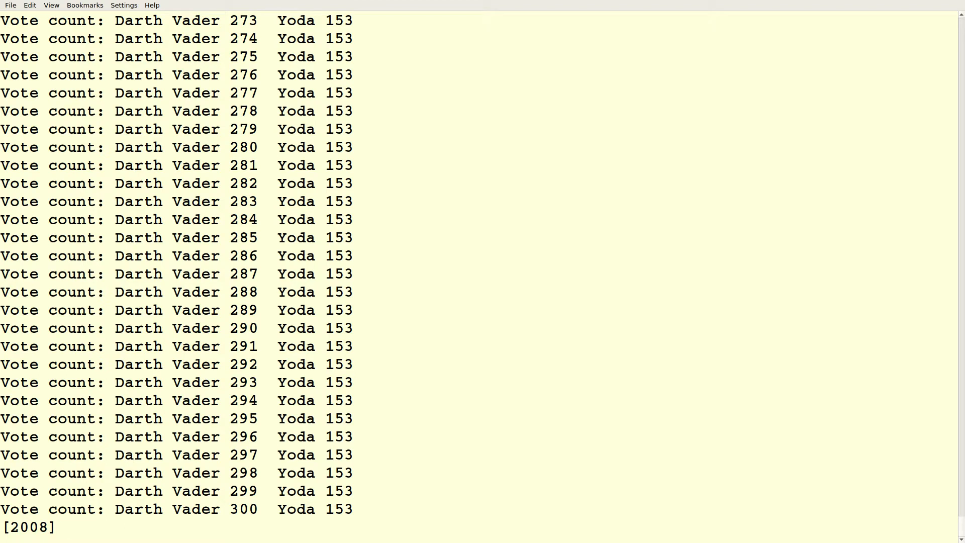
- List the *java files, reopen VoterTest.java and scroll to VotingMachine's Yoda and Darth loops
text(vi VoterTest.java)
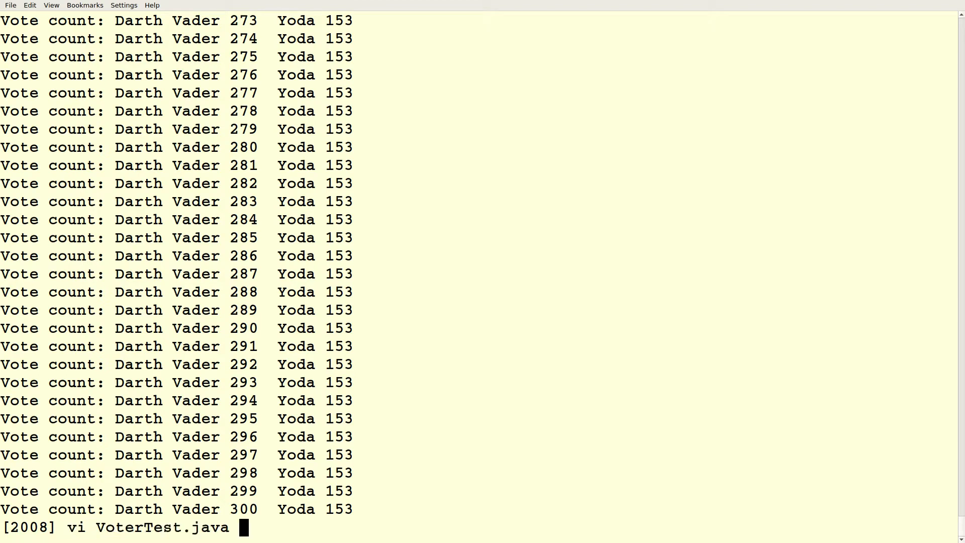
text(ls *j)
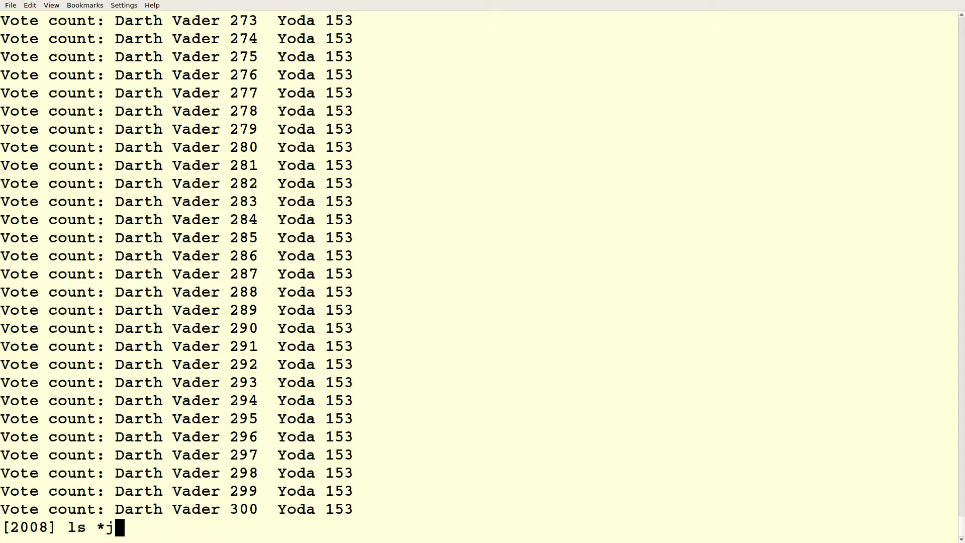
key(Return)
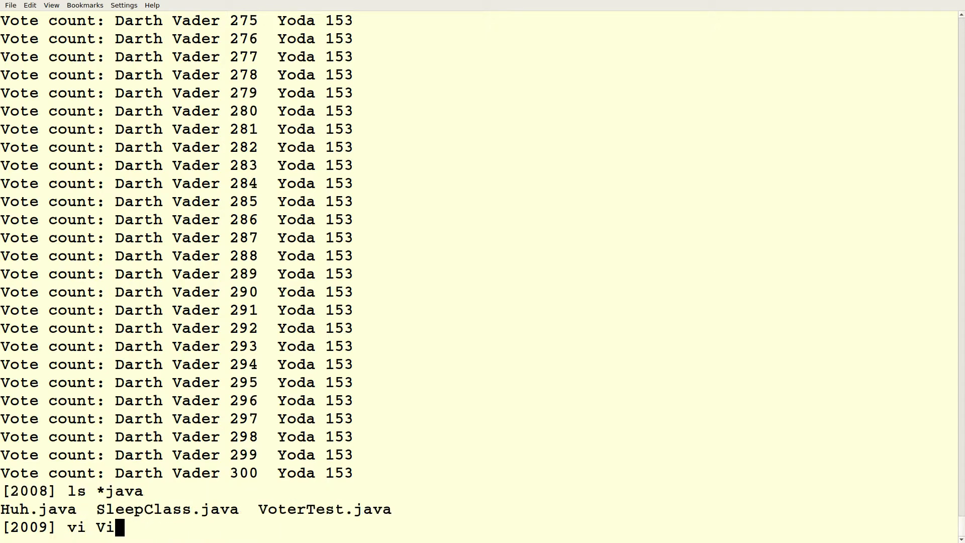
key(Return)
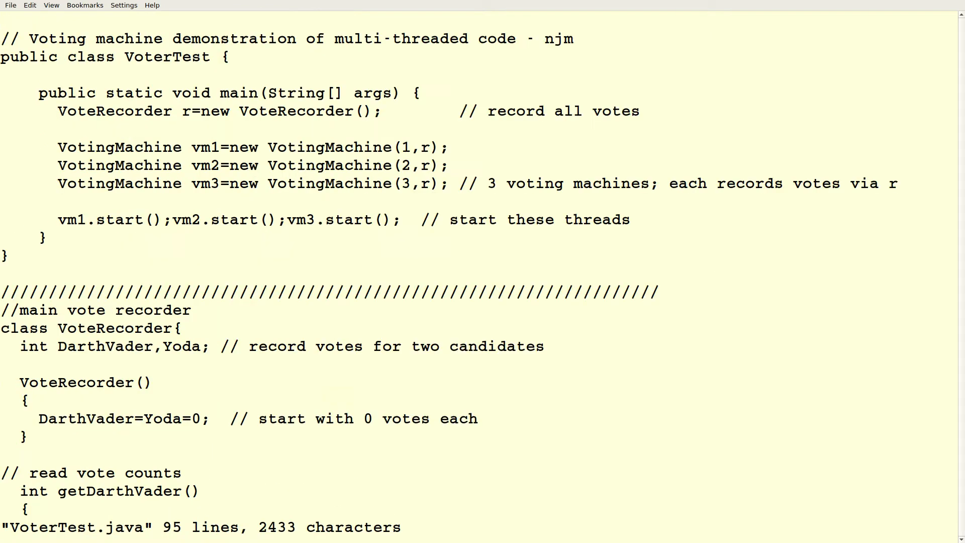
scroll(down, 3)
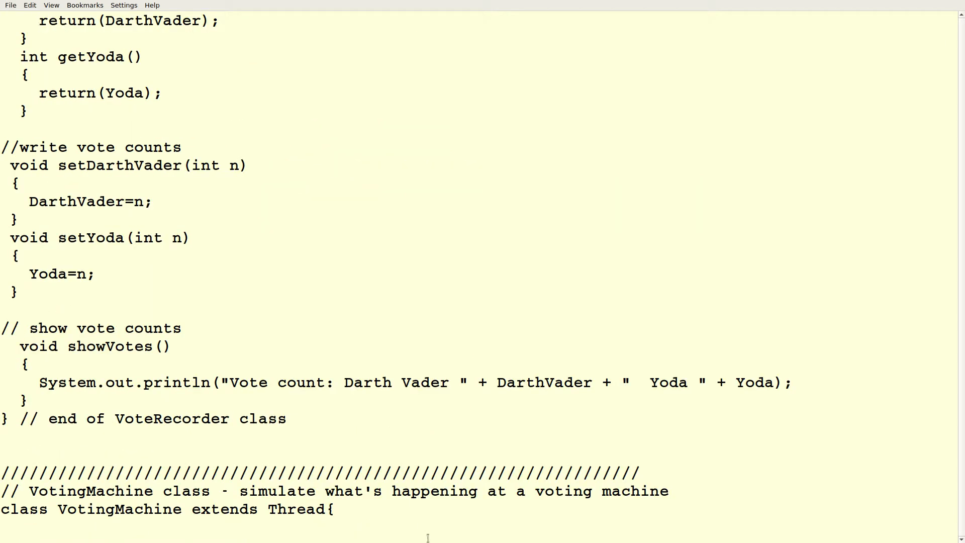
scroll(down, 3)
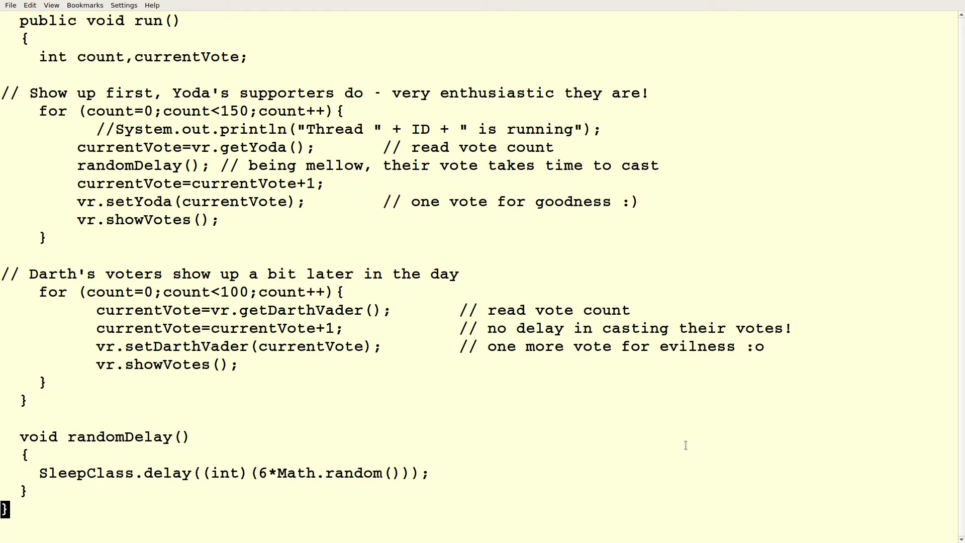
mouse_move(109, 117)
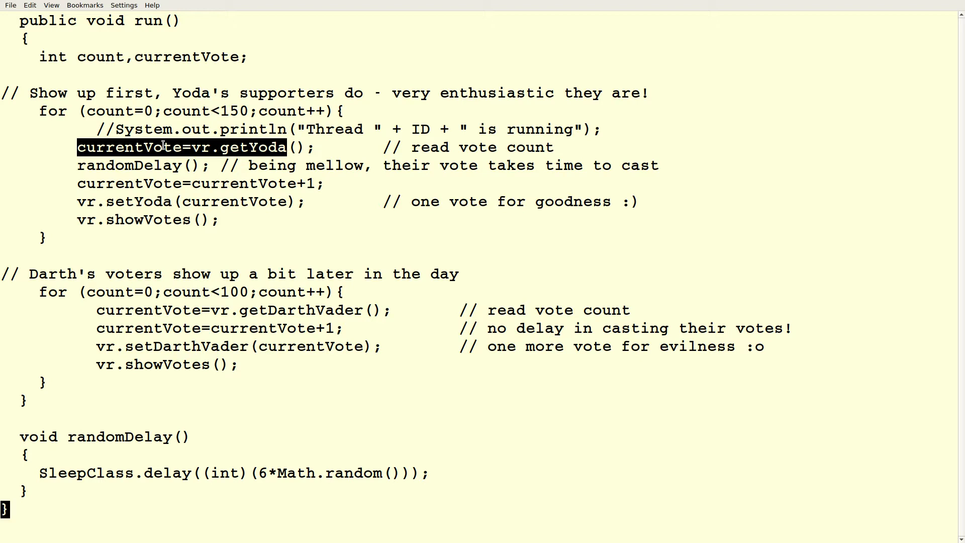
mouse_move(125, 167)
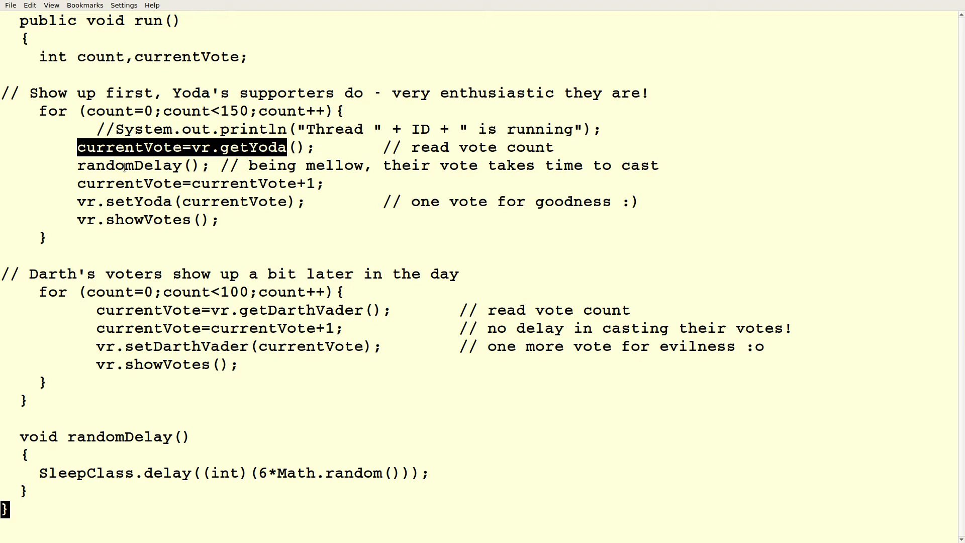
click(144, 201)
text(cd ../)
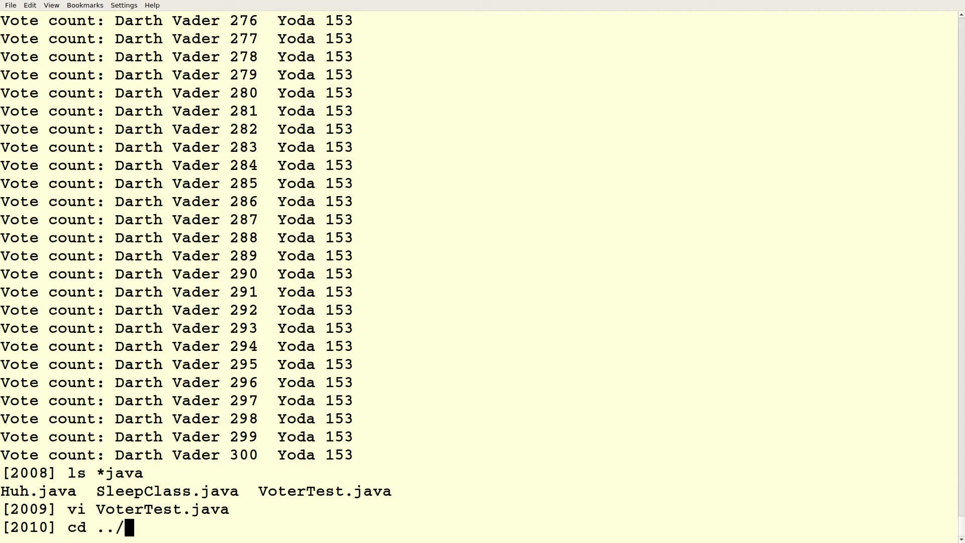
- Change into the voting1 folder, then start moving to ../voting2
text(bo)
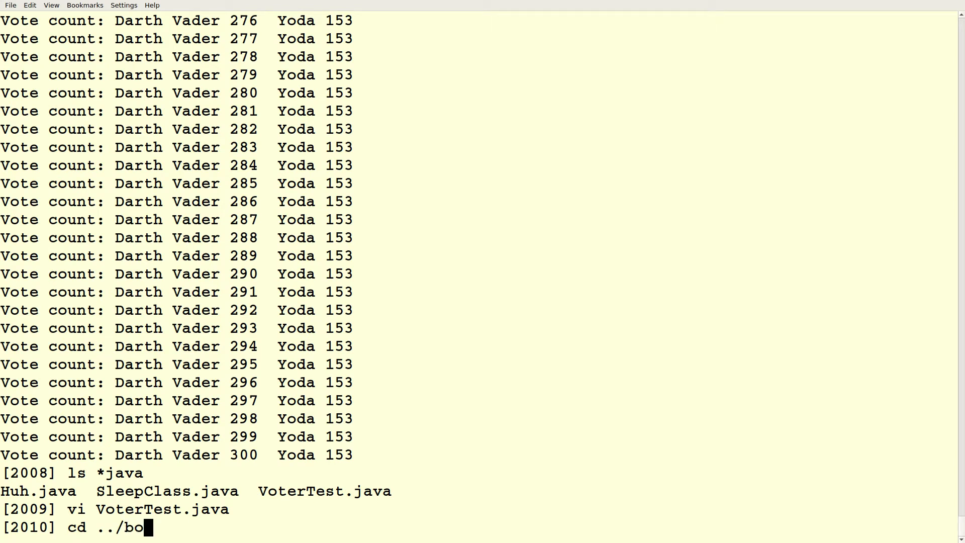
key(Return)
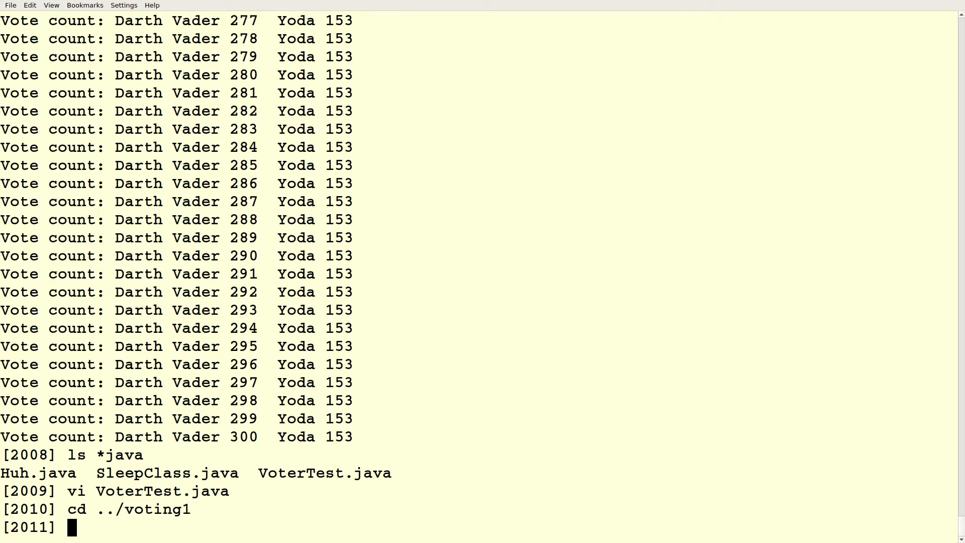
text(cd ../voting2)
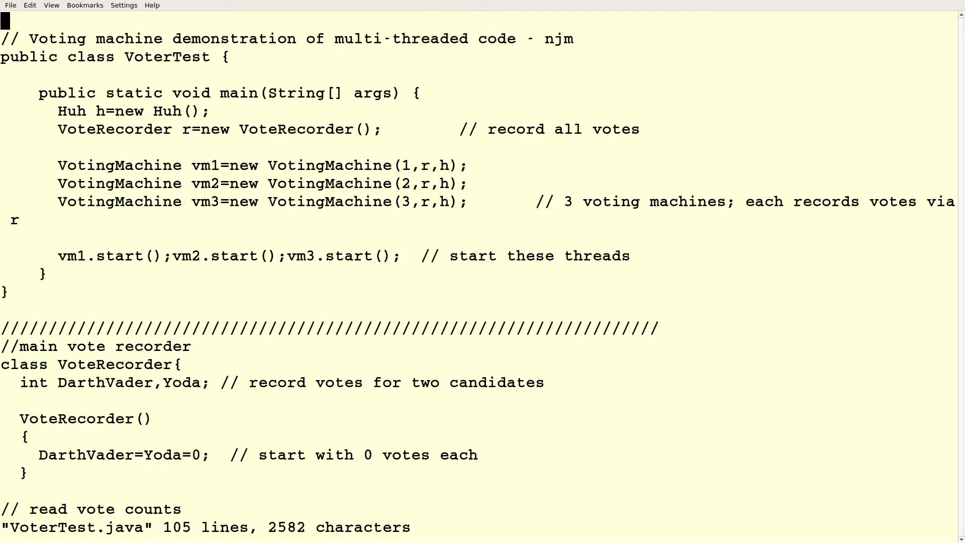
- Highlight the Yoda loop's synchronized block in vi
scroll(down, 3)
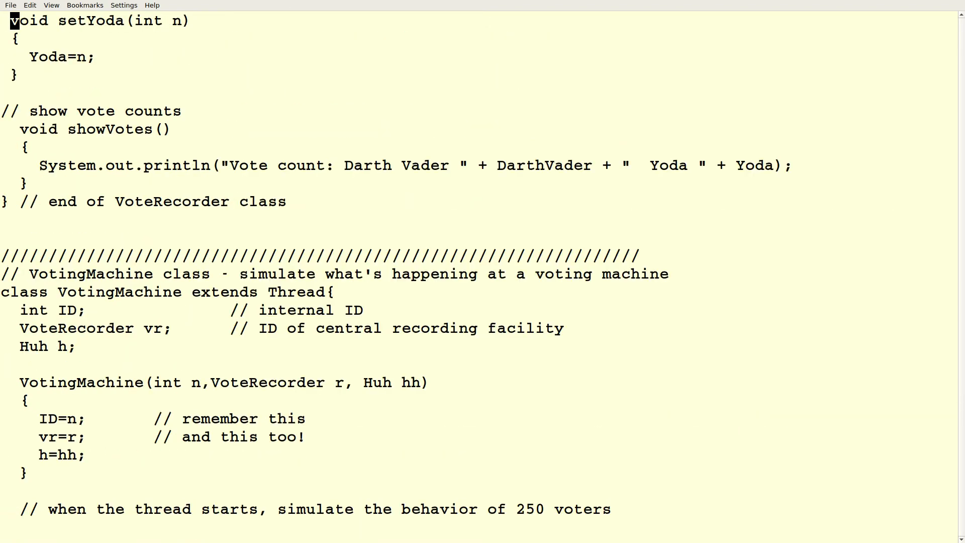
scroll(down, 3)
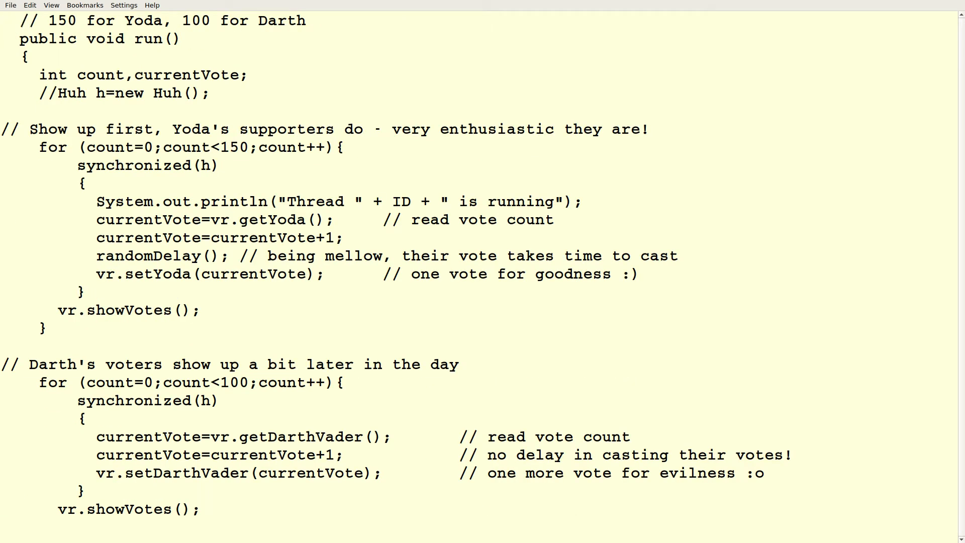
click(22, 20)
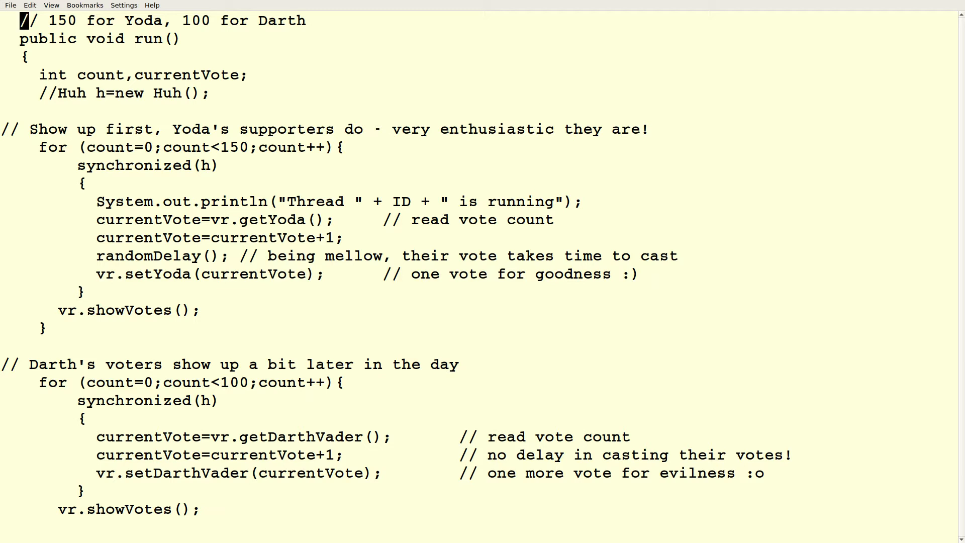
double_click(133, 165)
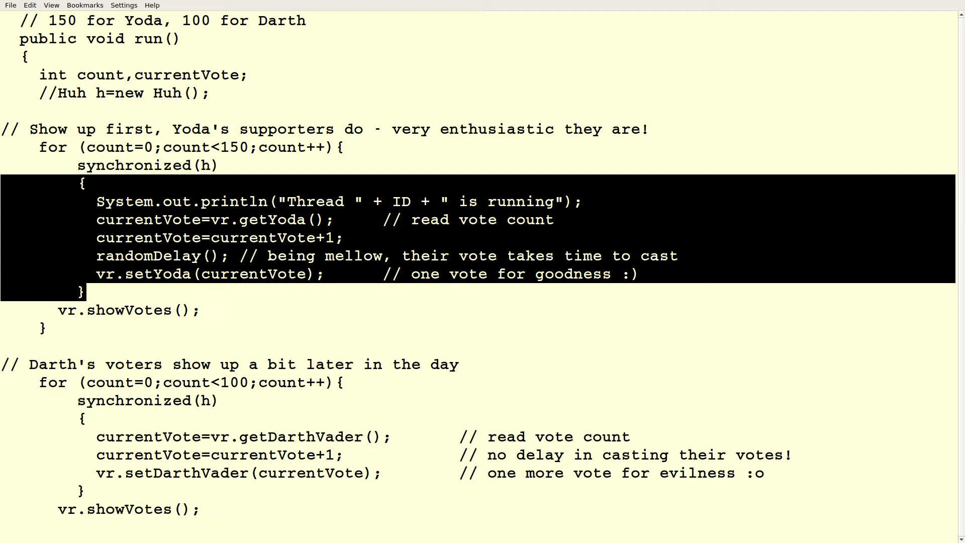
scroll(up, 3)
text(vi)
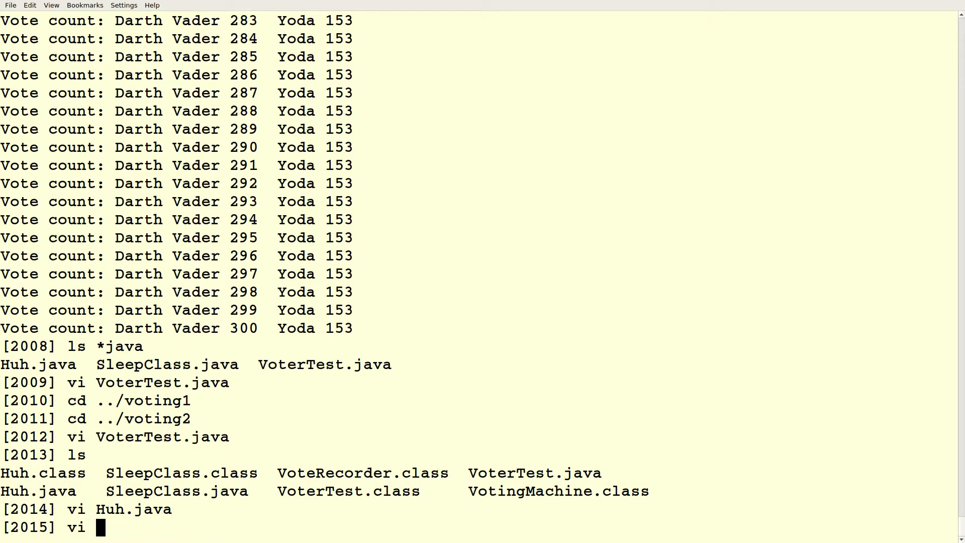
- Reopen VoterTest.java and point out the lock object in synchronized(h)
text(VoterTest.java)
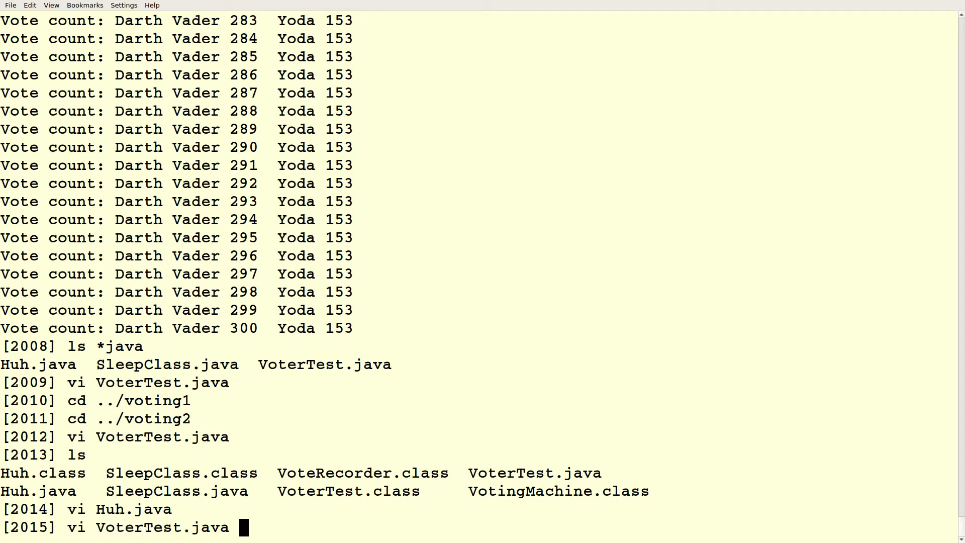
key(Return)
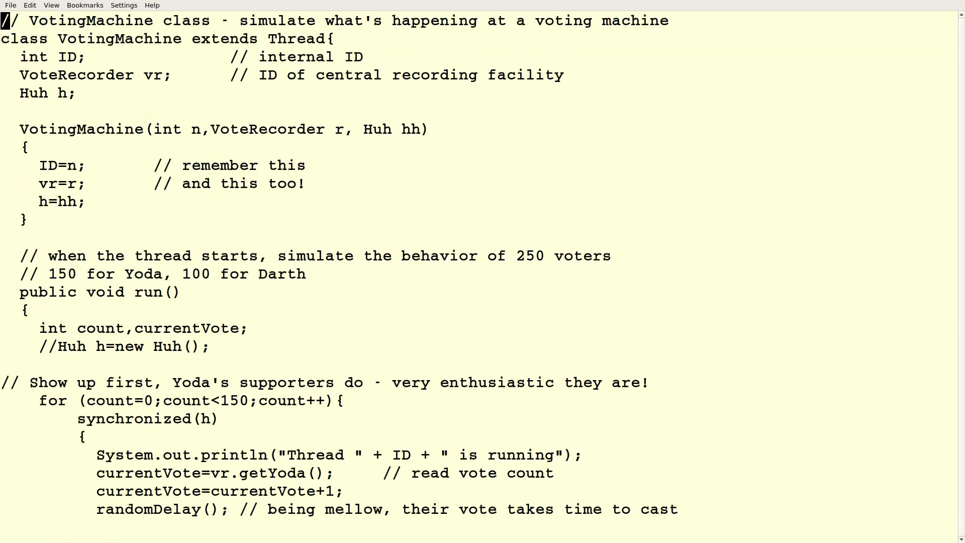
scroll(down, 3)
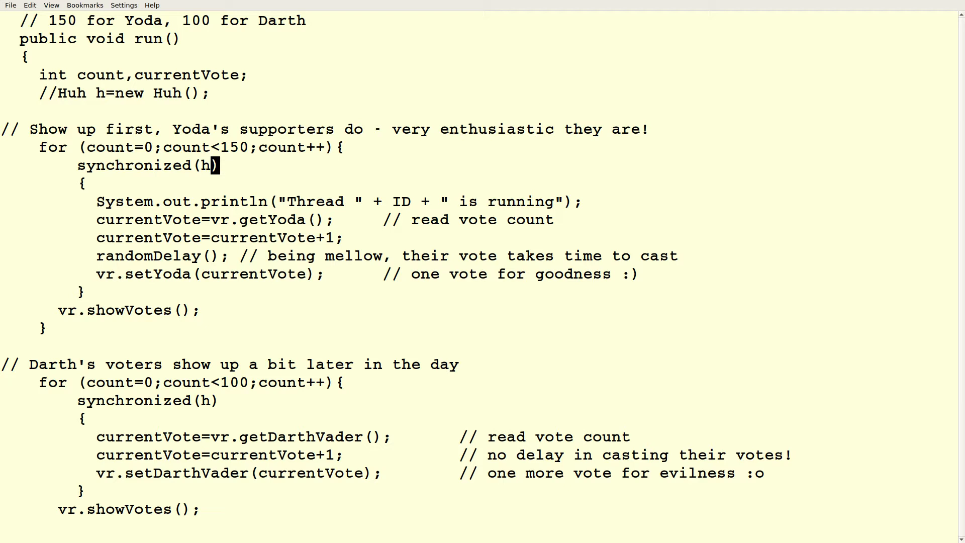
click(22, 20)
text(!j)
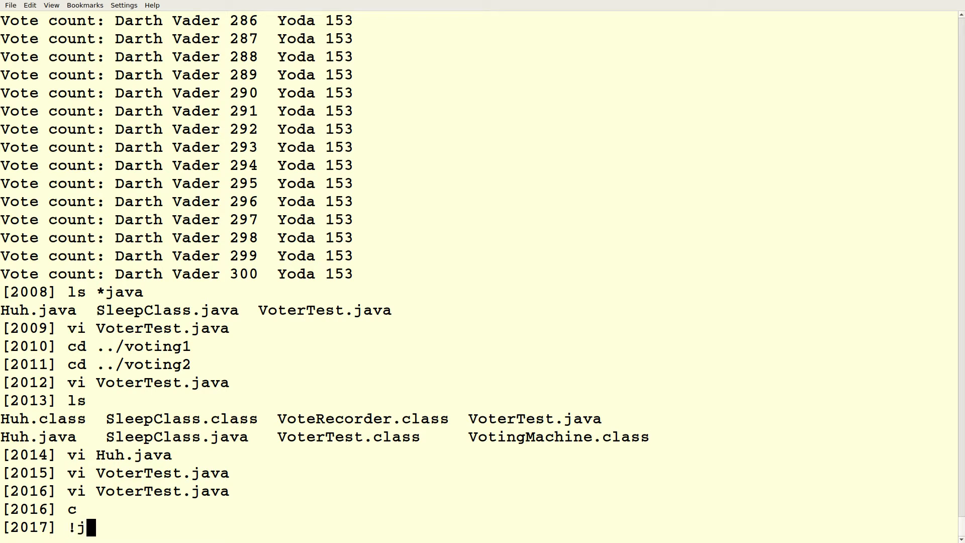
- Rerun the voting program with the !j history command
key(Return)
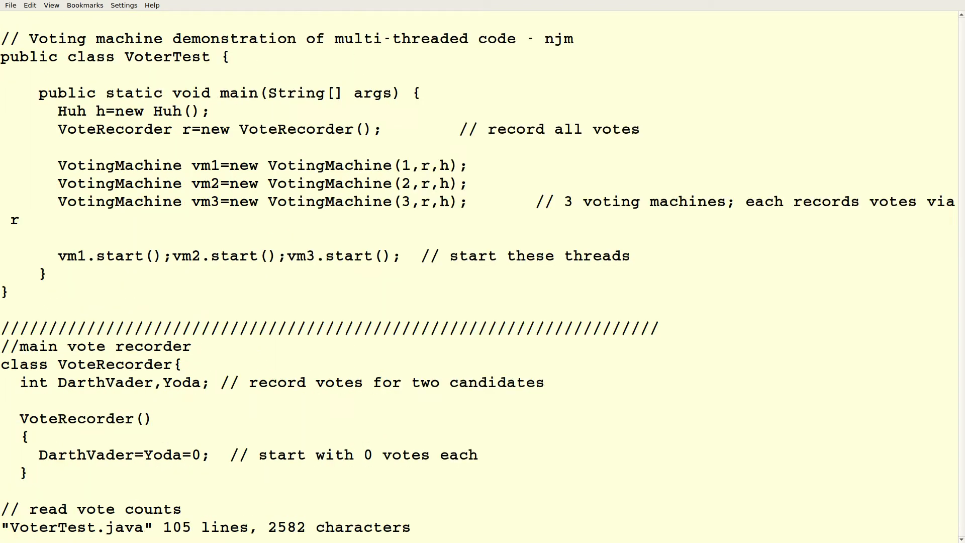
- Recompile the edited voting code with the c alias
scroll(down, 3)
text(c)
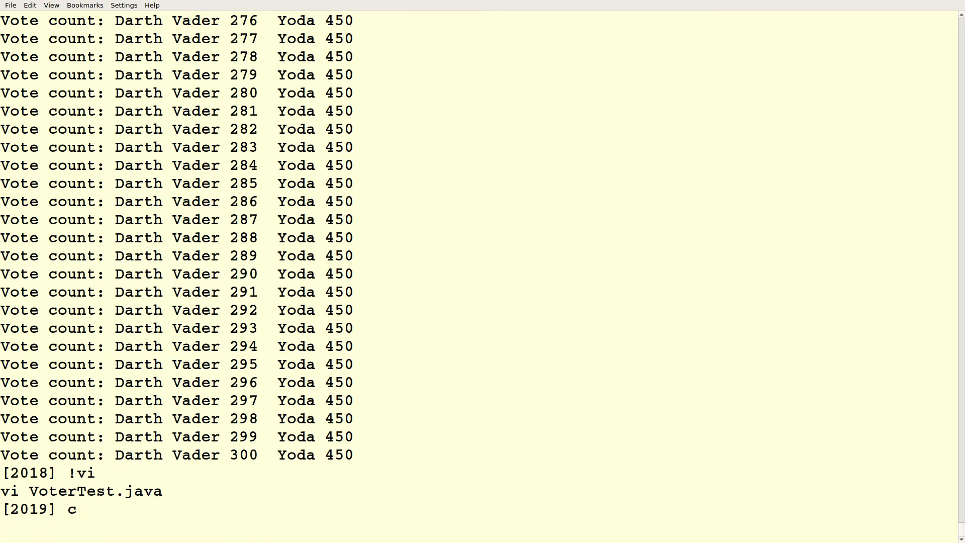
key(Return)
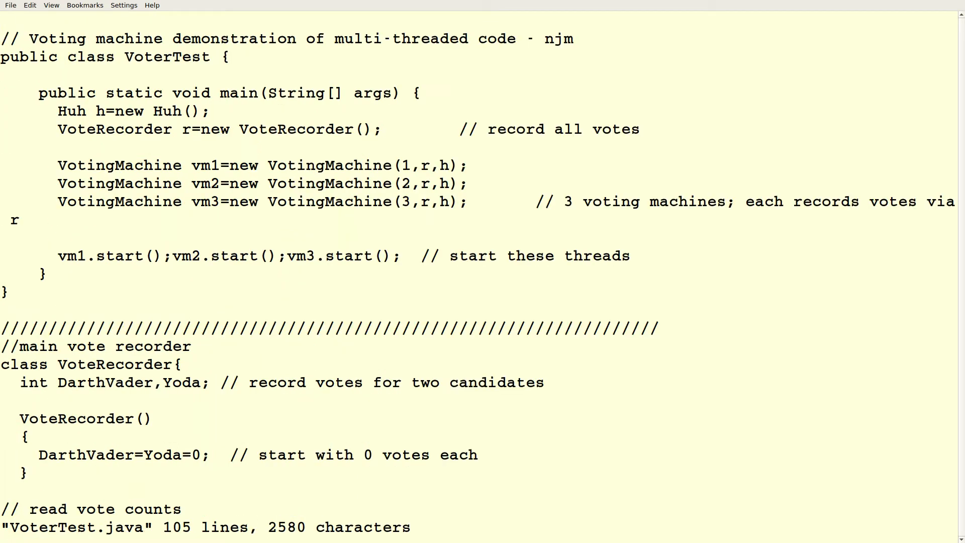
- Scroll vi down to run()'s uncommented Huh h=new Huh(); line
scroll(down, 3)
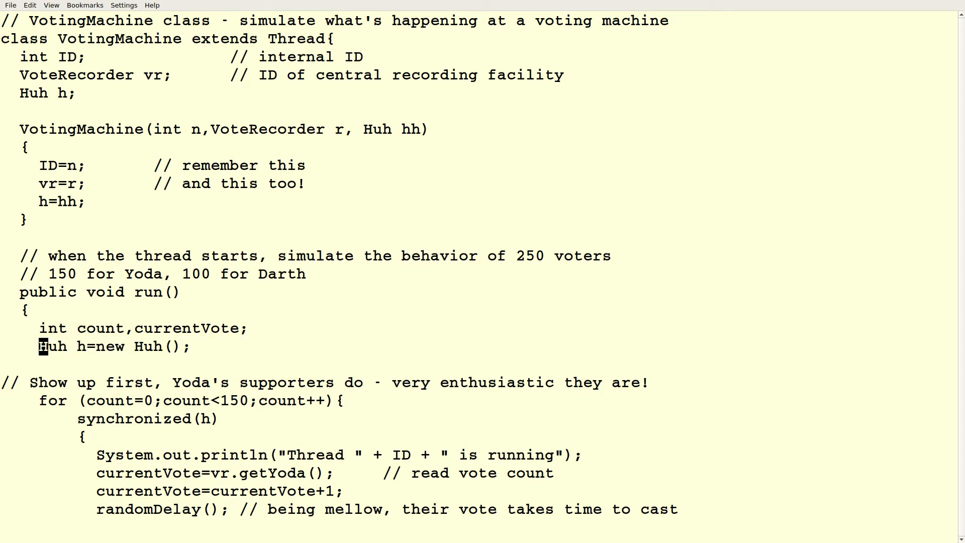
- Comment out Huh h=new Huh(); and change synchronized(h) to synchronized(this)
text(//)
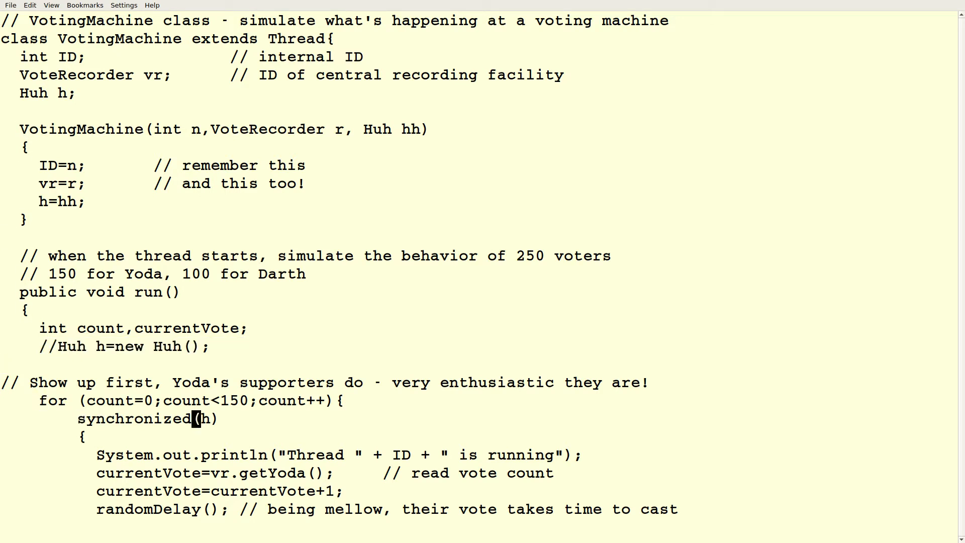
text(this)
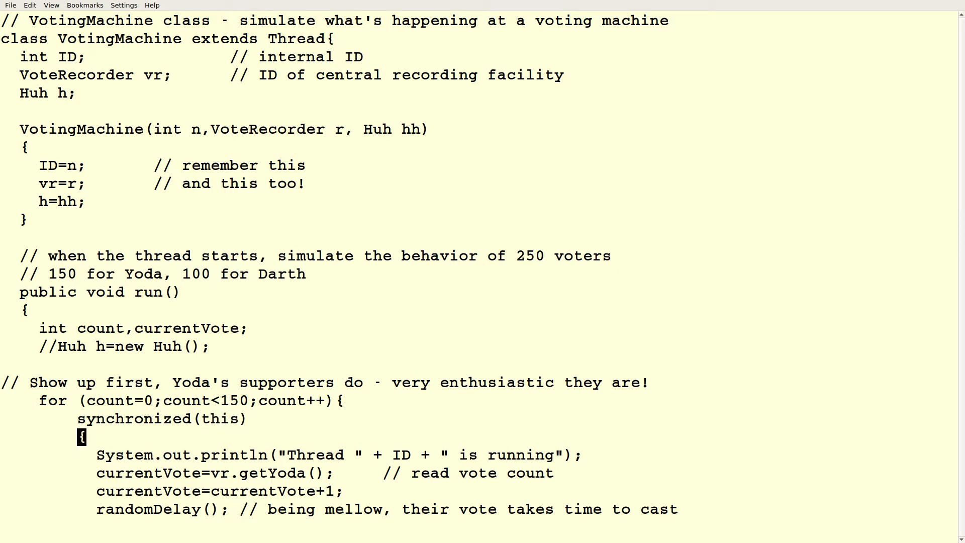
scroll(down, 3)
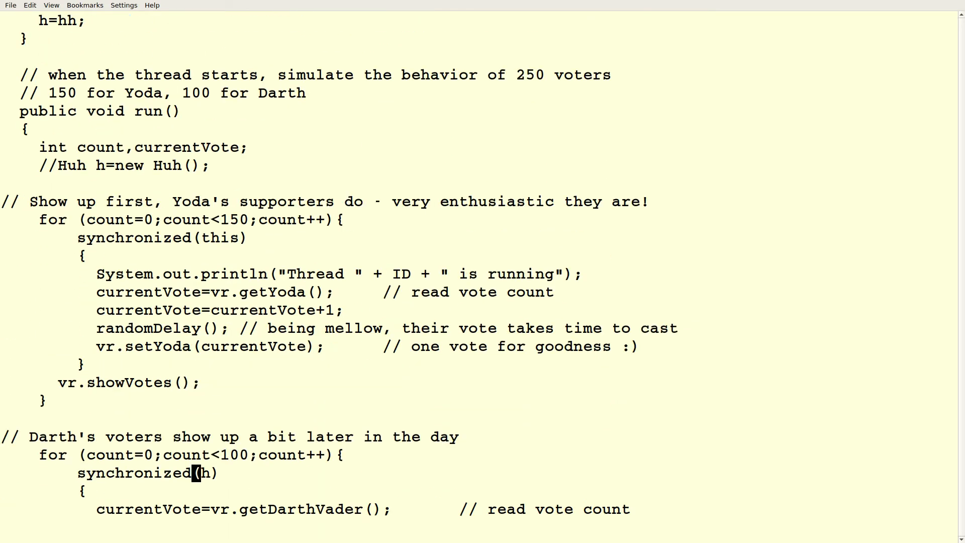
text(thi)
text(!c)
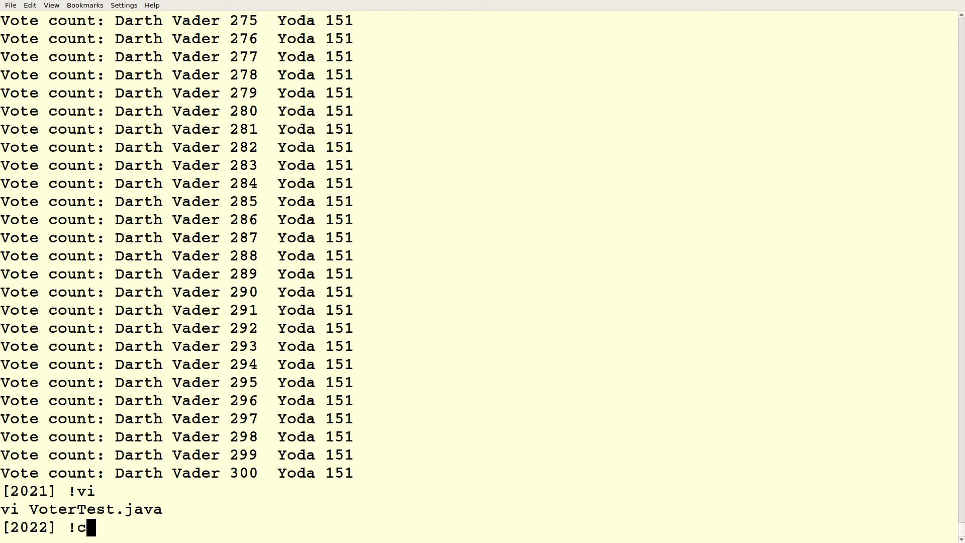
- Rerun the !c compile, then reopen VoterTest.java in vi with !vi
key(Return)
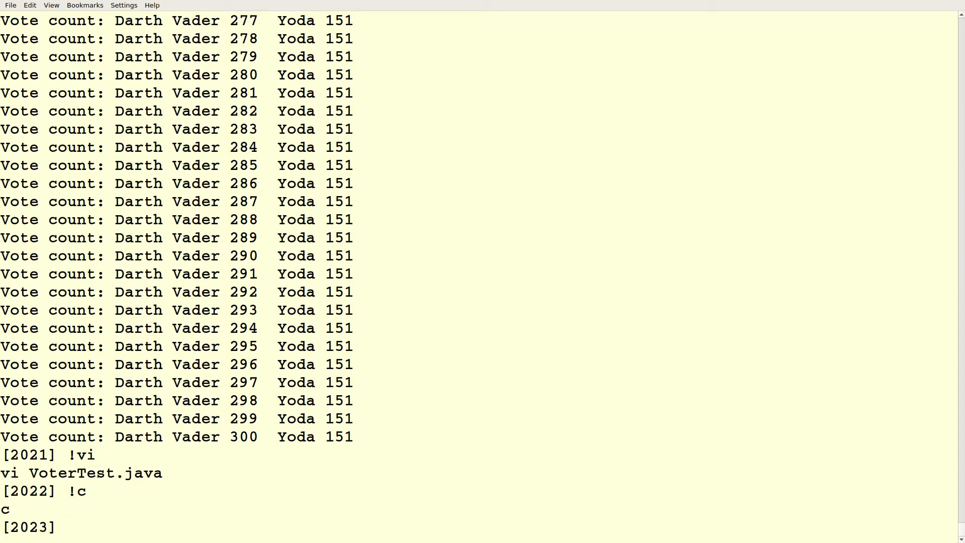
key(Return)
text(/)
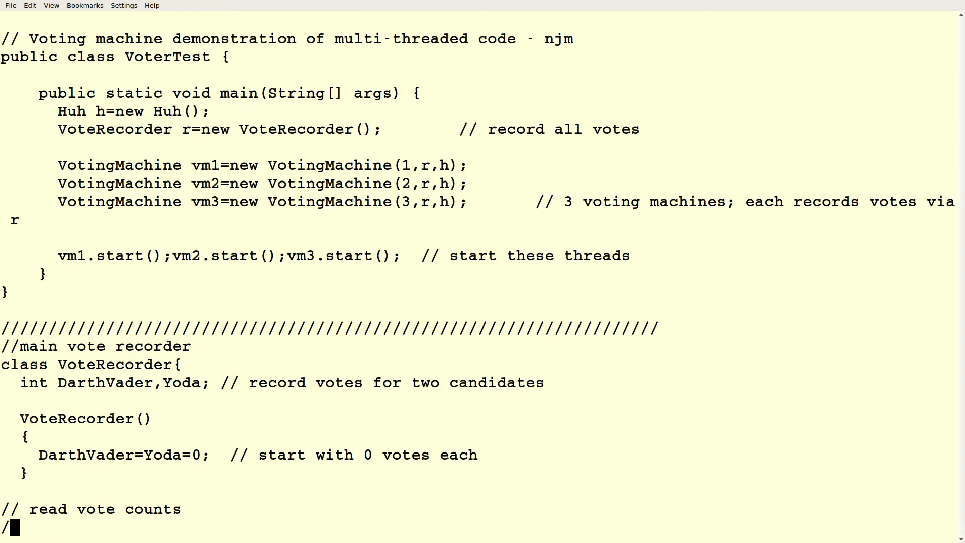
- Scroll to the Yoda loop and set its lock back to h
scroll(down, 3)
text(this)
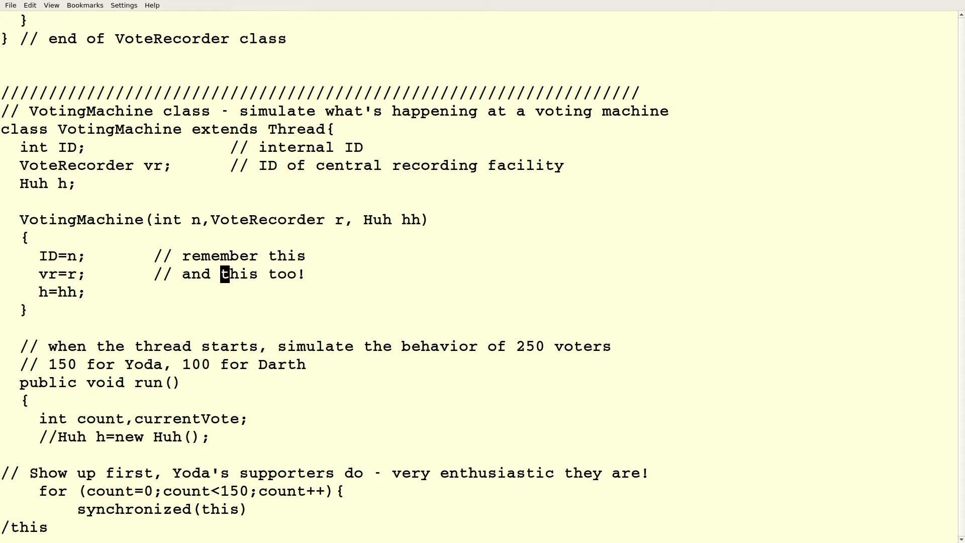
scroll(down, 3)
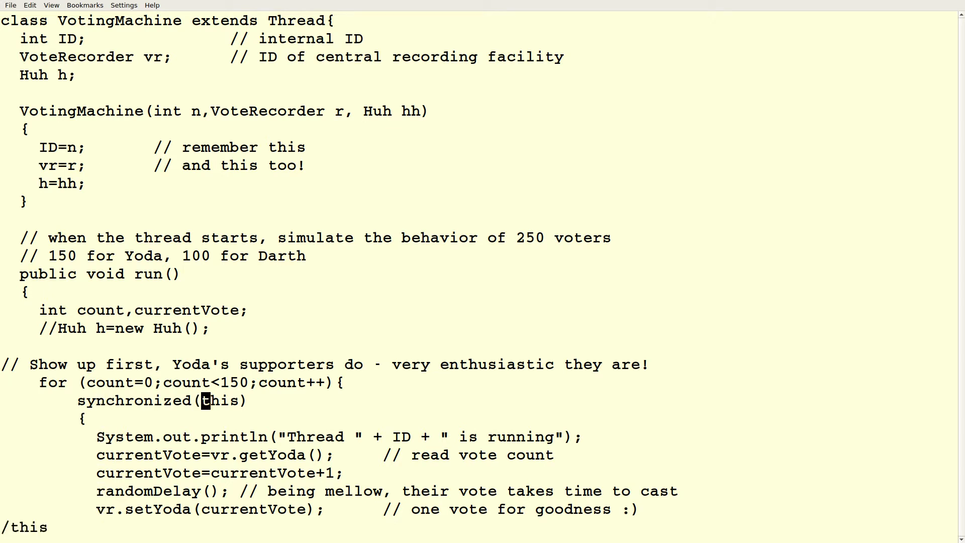
scroll(down, 3)
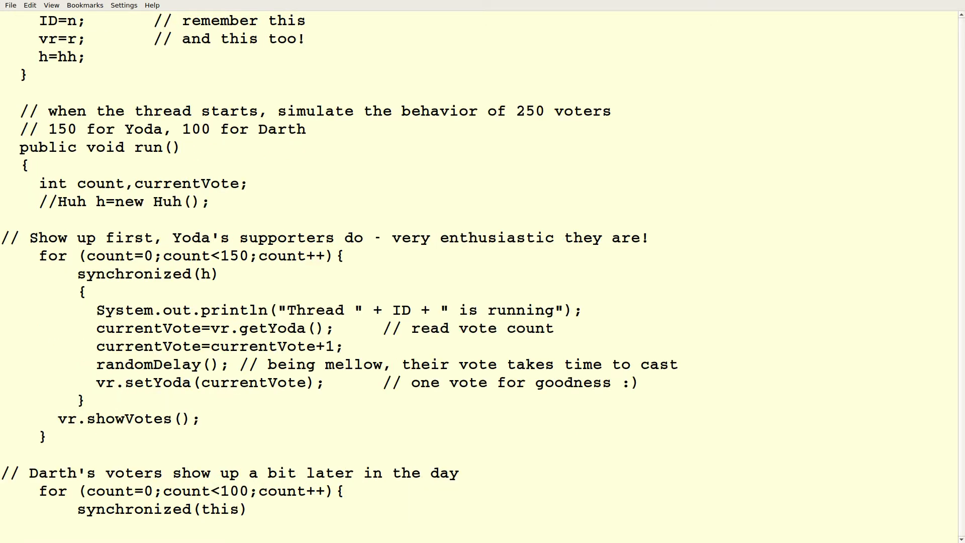
text(h)
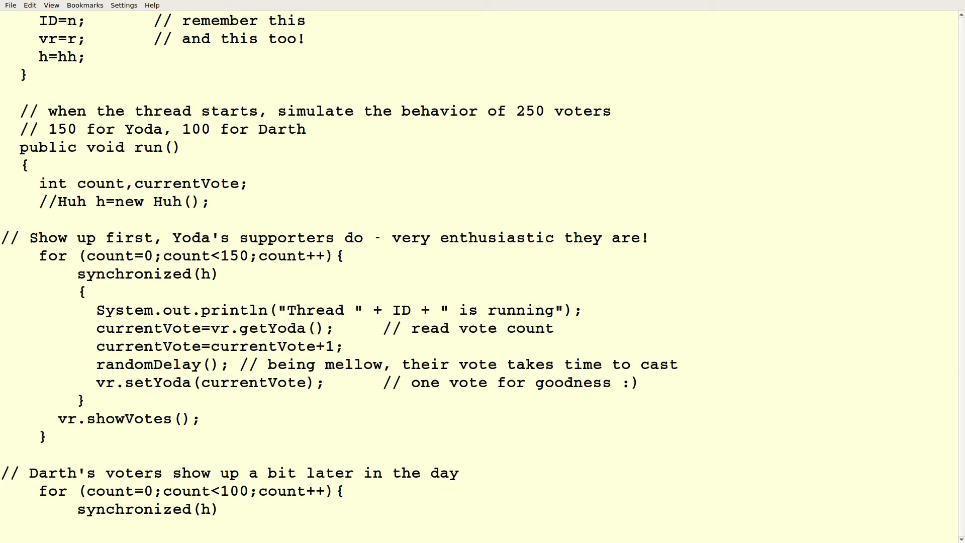
- Change the Darth loop's synchronized lock object to super
double_click(206, 509)
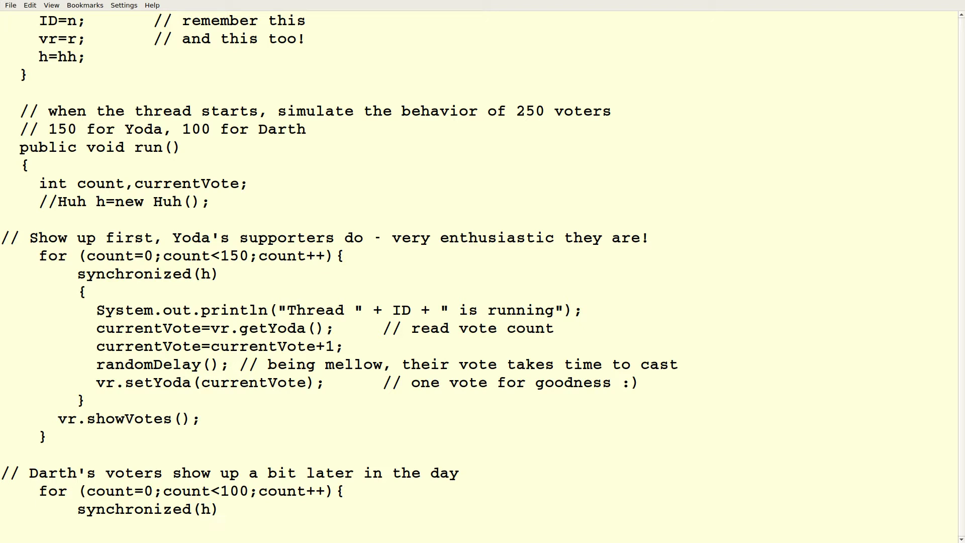
text(supe)
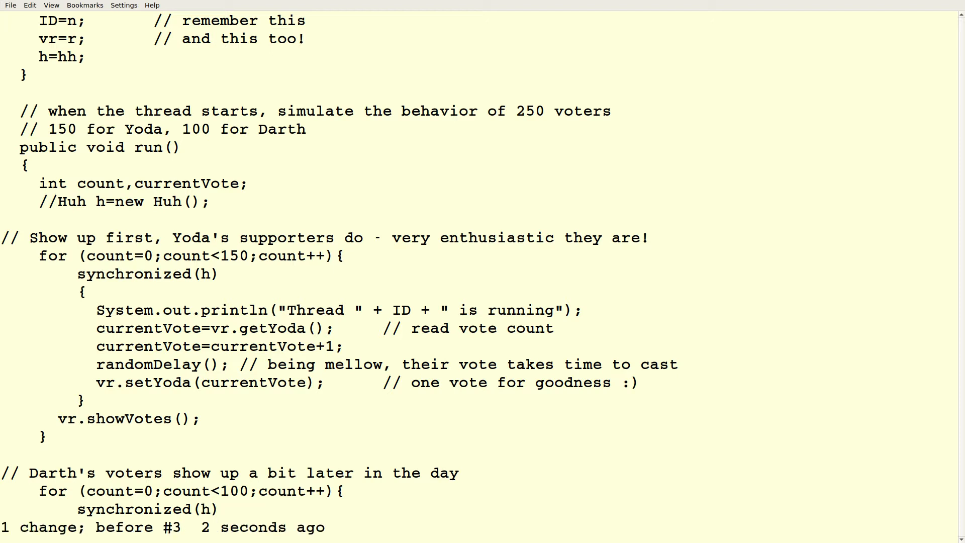
text(uper)
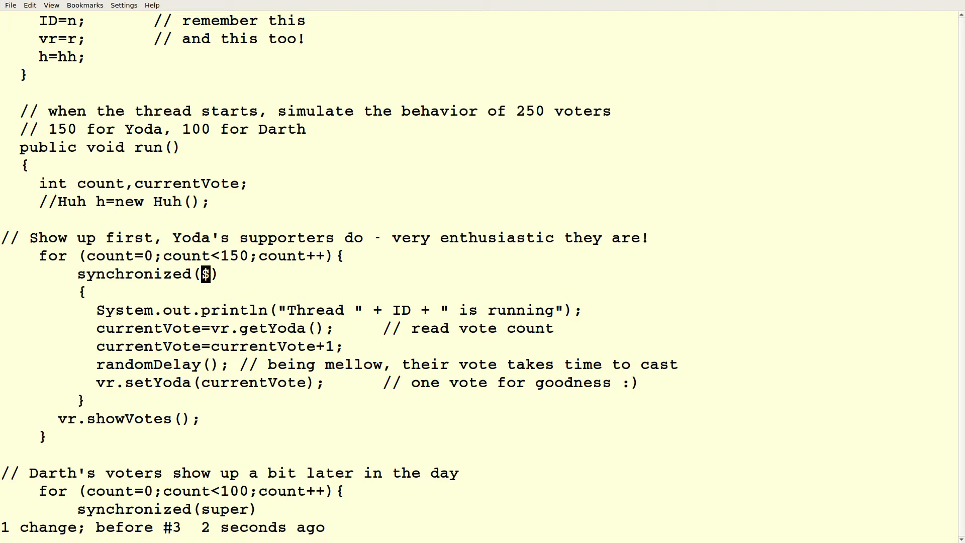
text(super)
text(c)
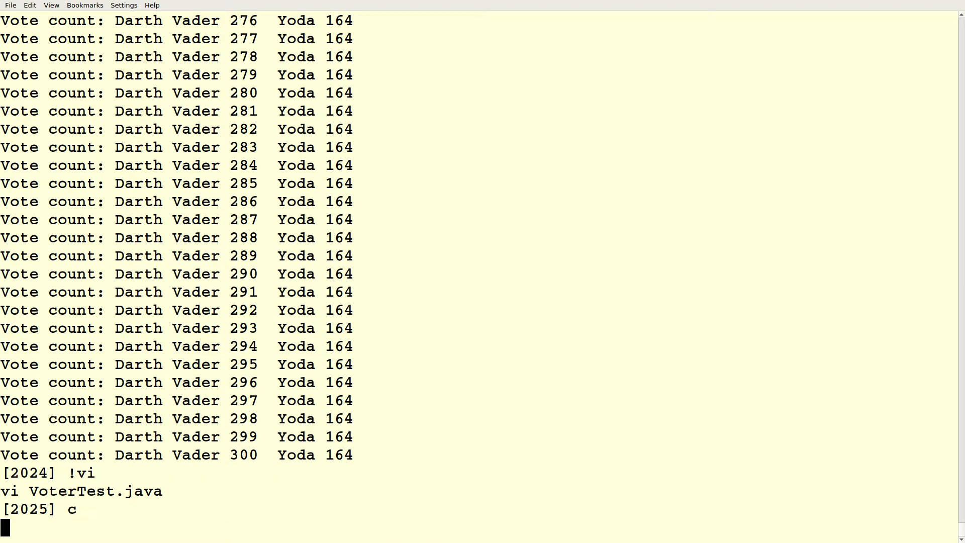
- Compile with the c alias, see two '.' expected errors, and reopen with !vi
key(Return)
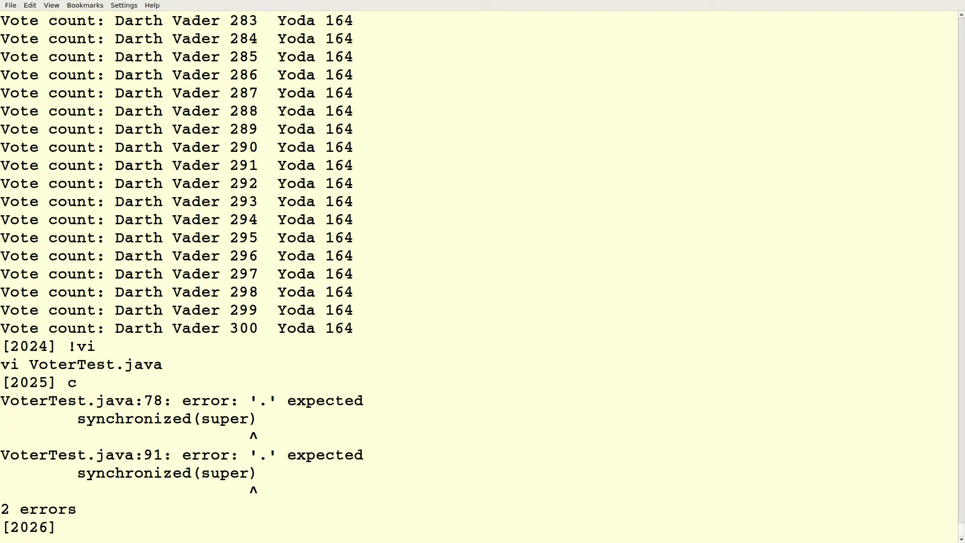
text(!vi)
text(/sup)
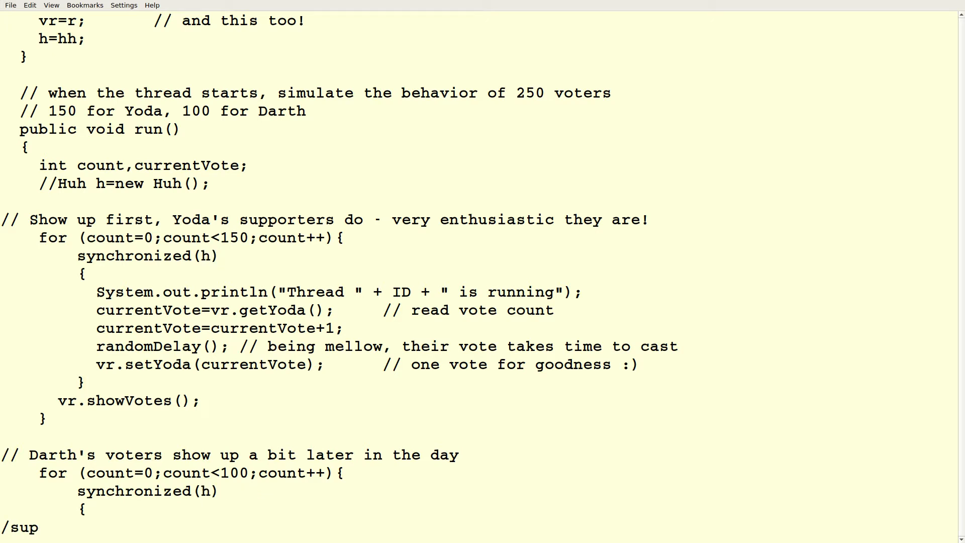
- Insert System.out.println("This=" + this); below the commented //Huh h=new Huh(); line
double_click(205, 490)
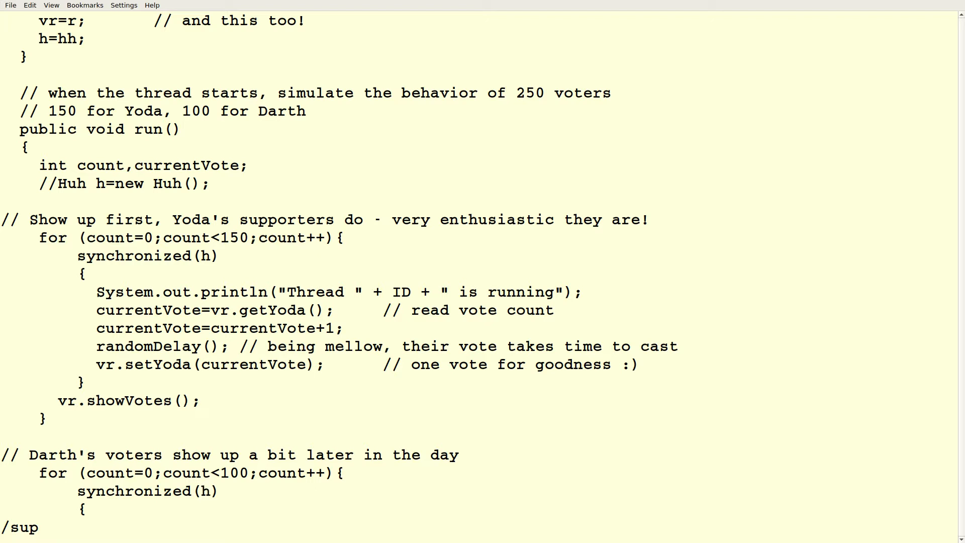
double_click(206, 490)
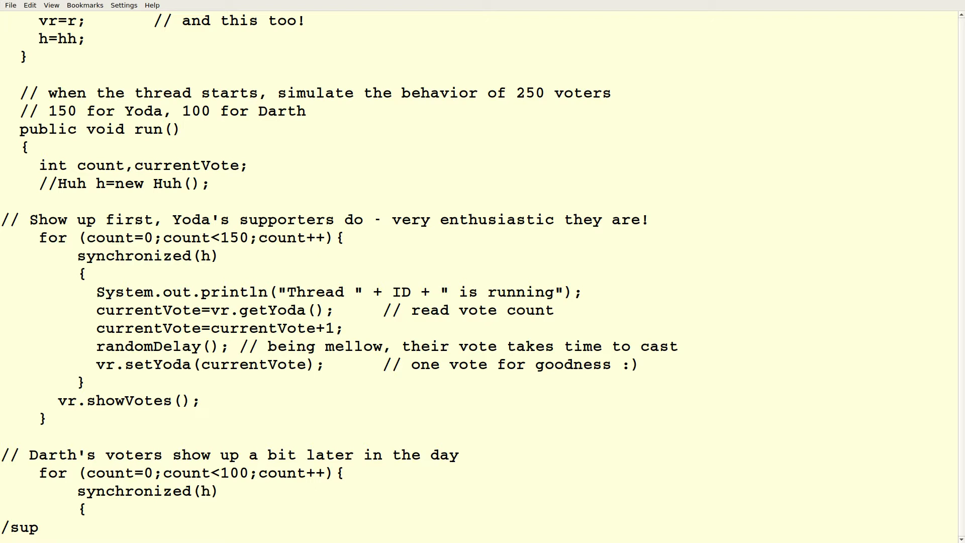
double_click(205, 491)
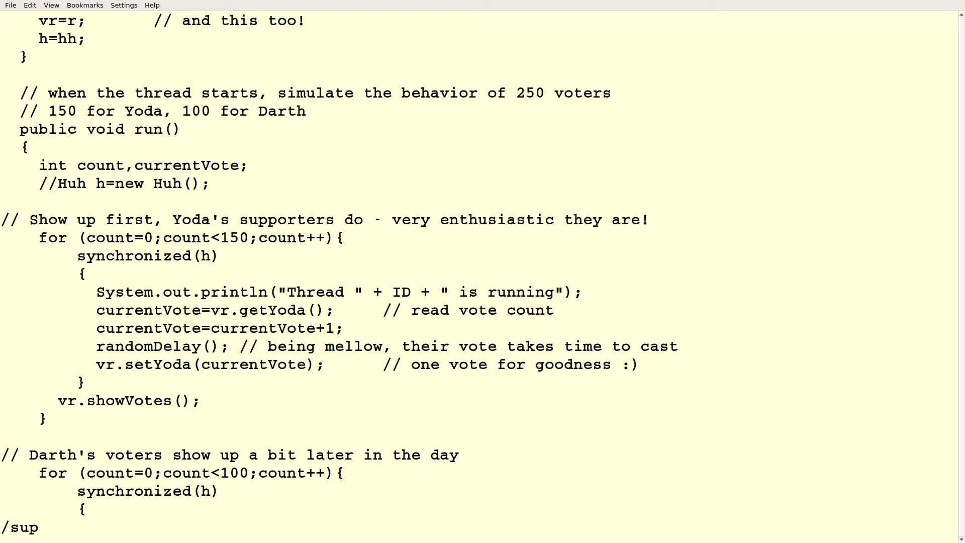
double_click(205, 491)
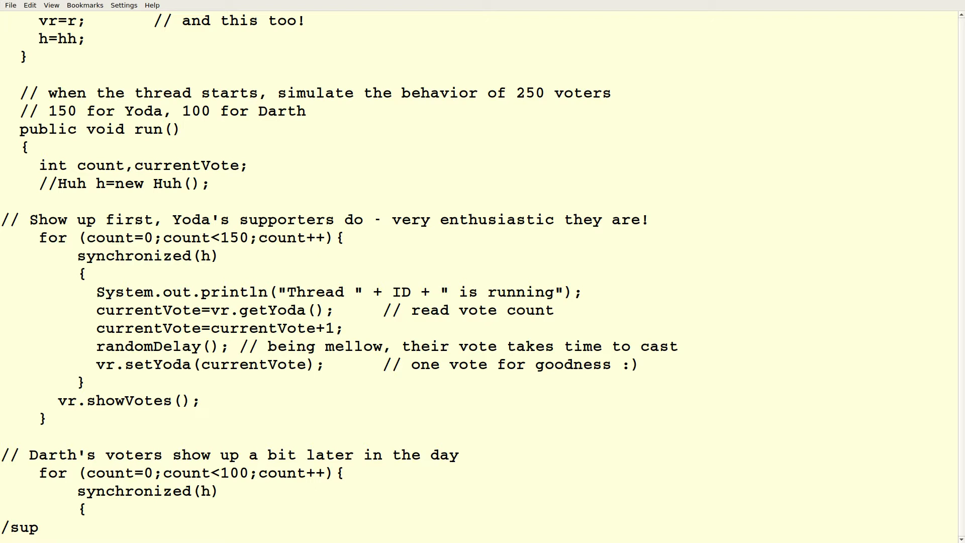
click(205, 472)
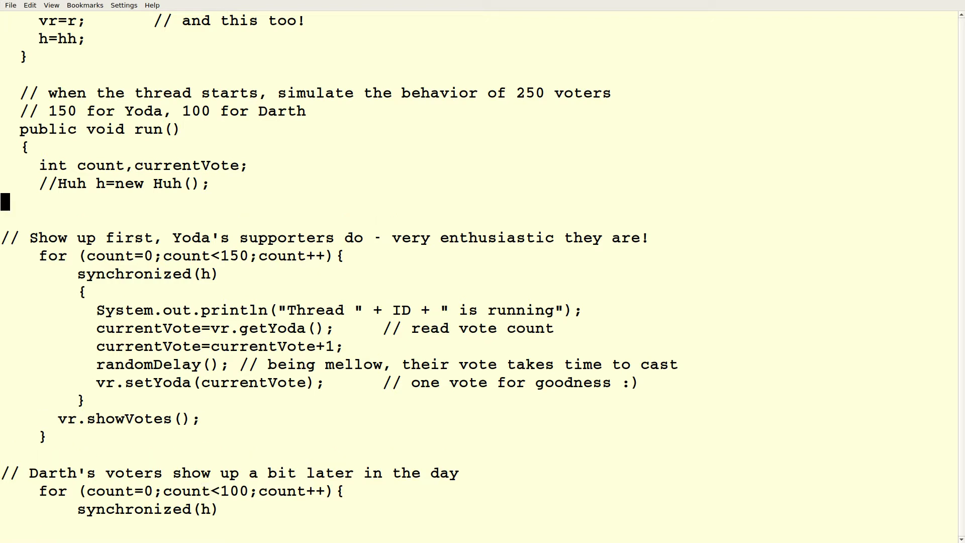
text(System.out.pri)
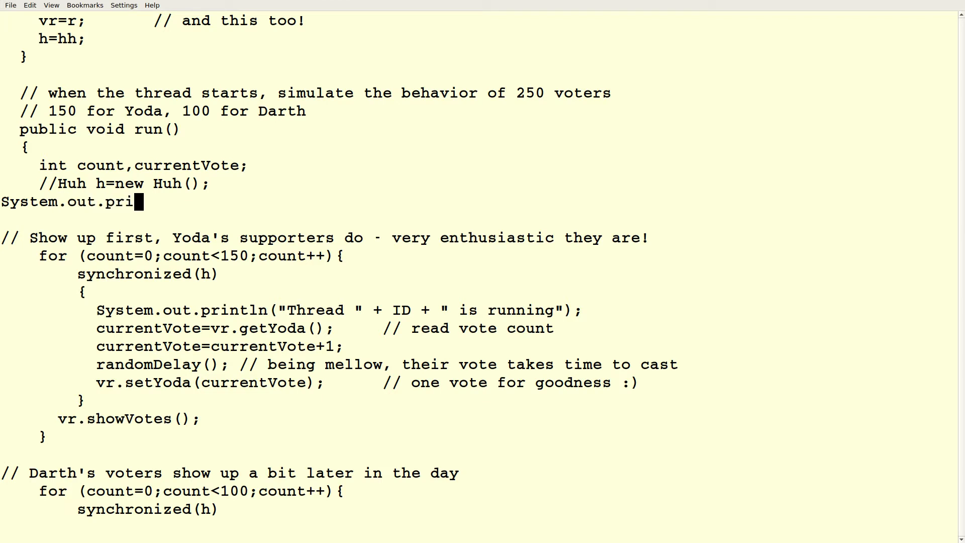
text(ntln("This=)
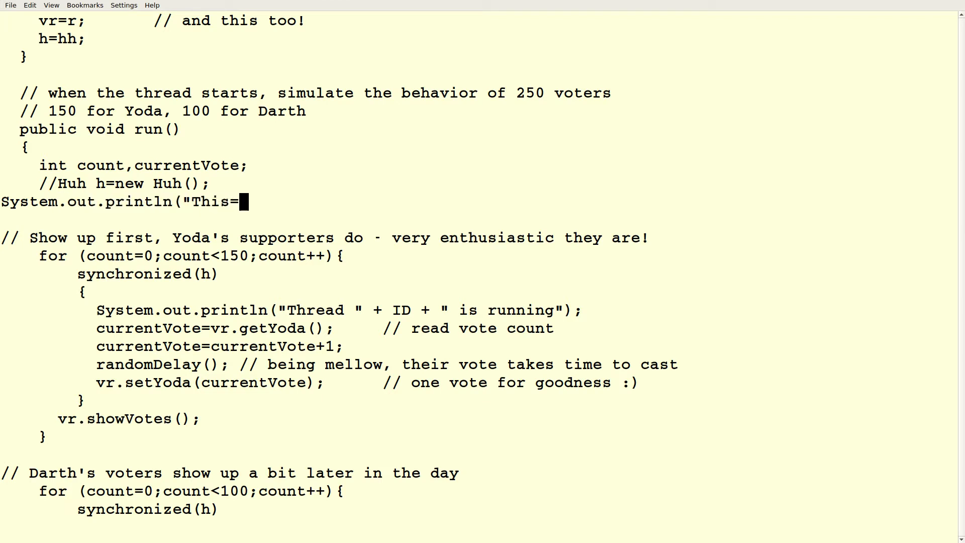
text(" + this);)
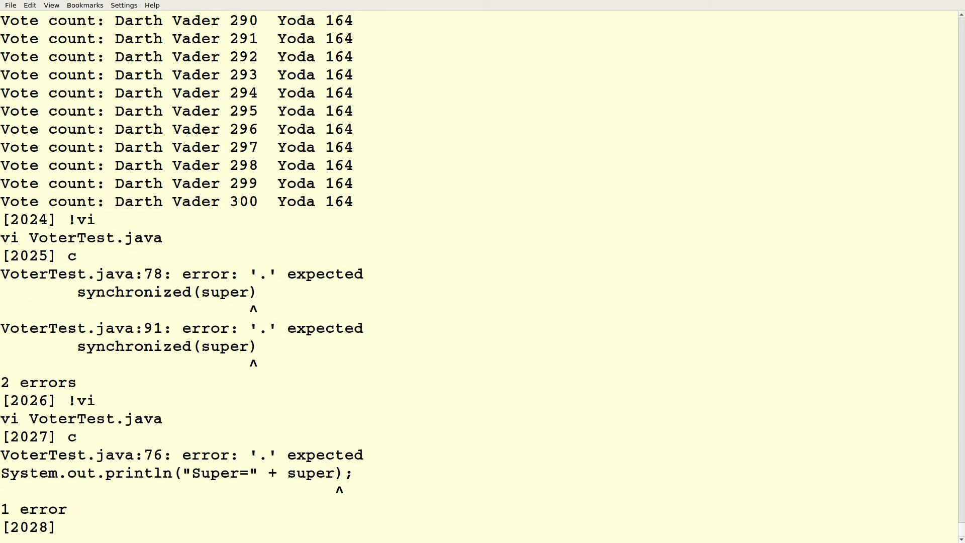
- Save, compile with c, and page through java VoterTest | more showing This=Thread[...] lines
key(Return)
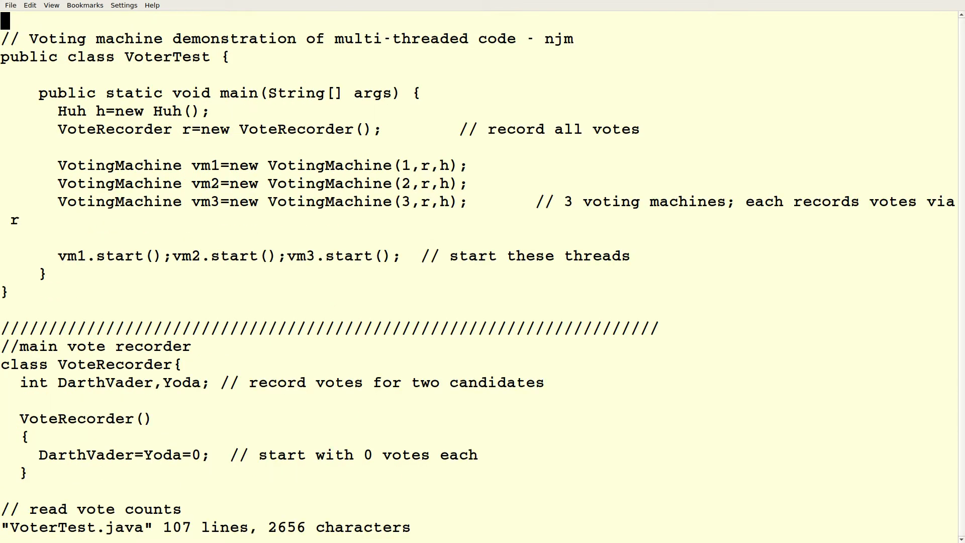
scroll(down, 3)
text(c)
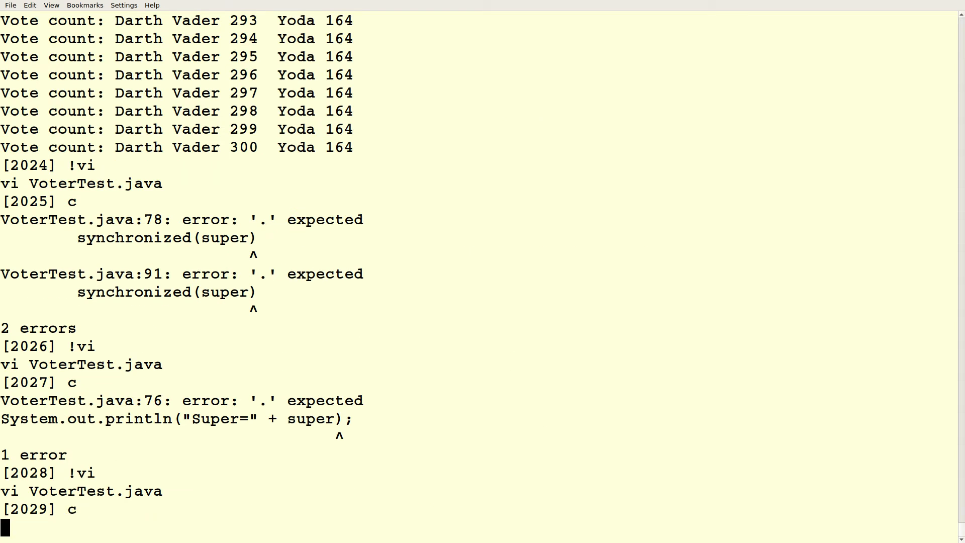
key(Return)
text(java VoterTest  |)
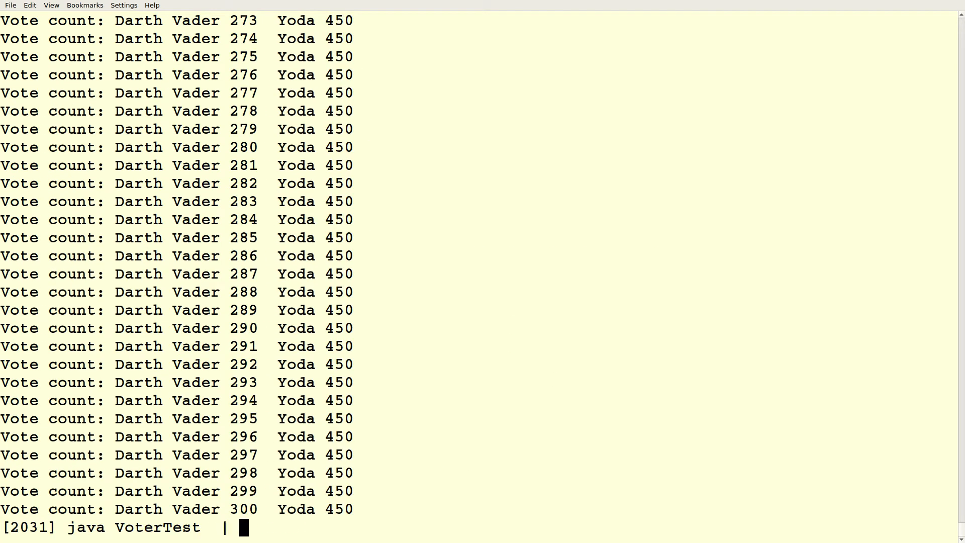
key(Return)
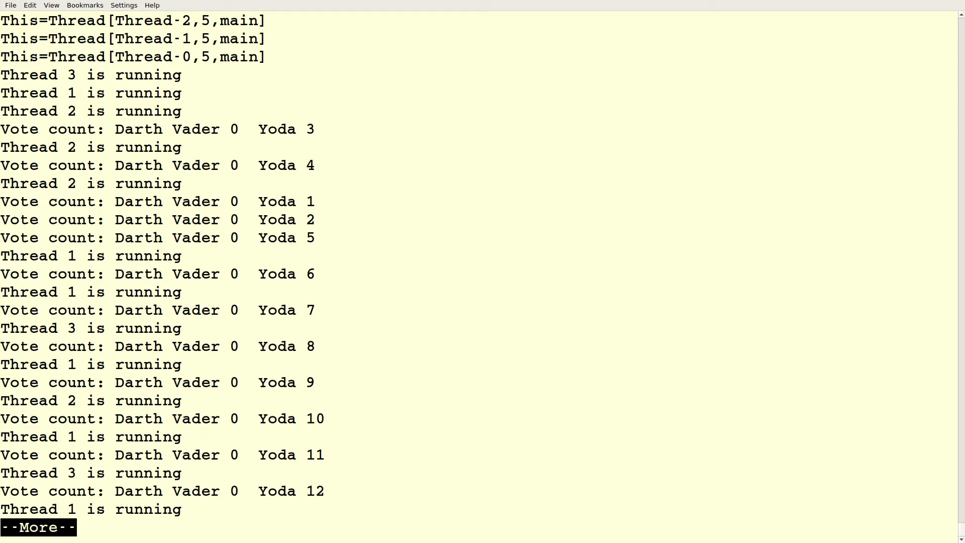
key(q)
text(/this)
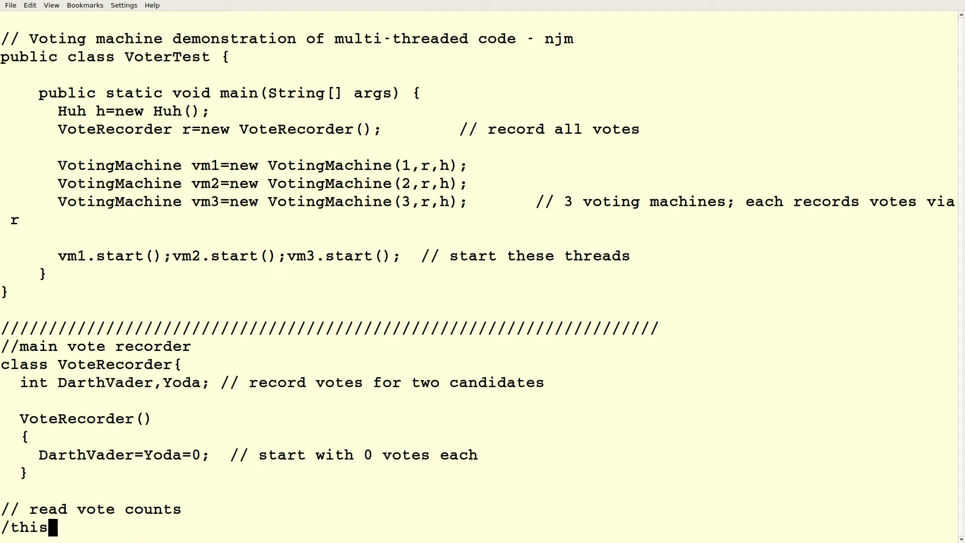
- Delete the This= println line, save VoterTest.java, and search the file for sleep
scroll(down, 3)
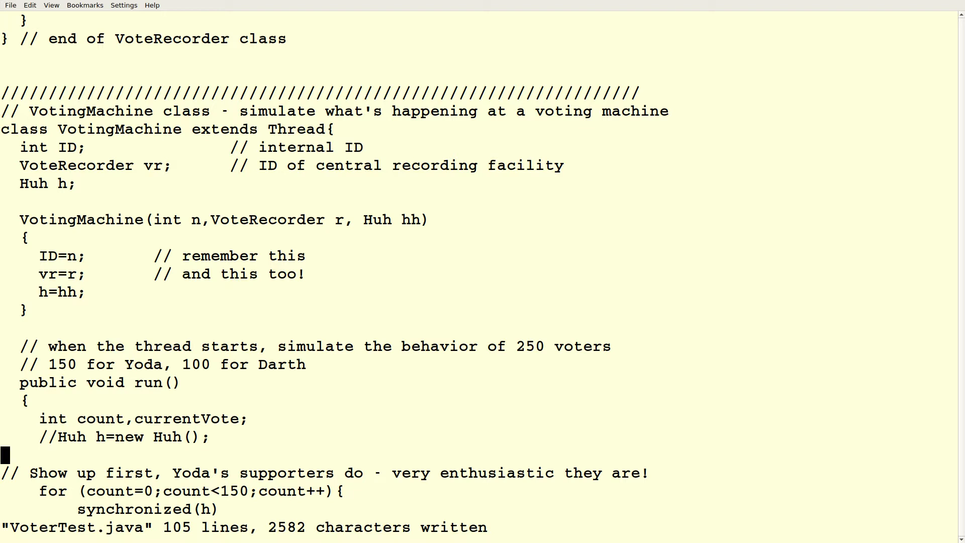
text(/sk)
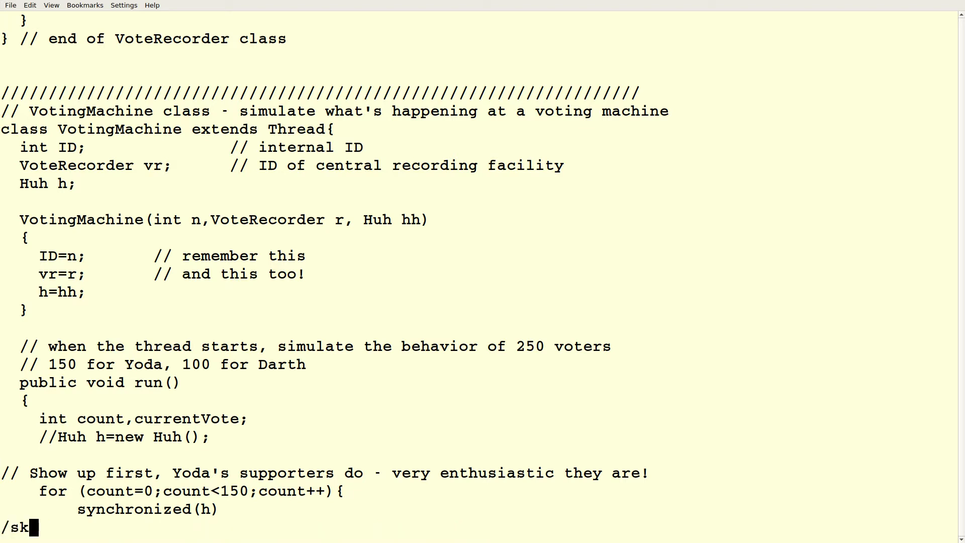
key(Return)
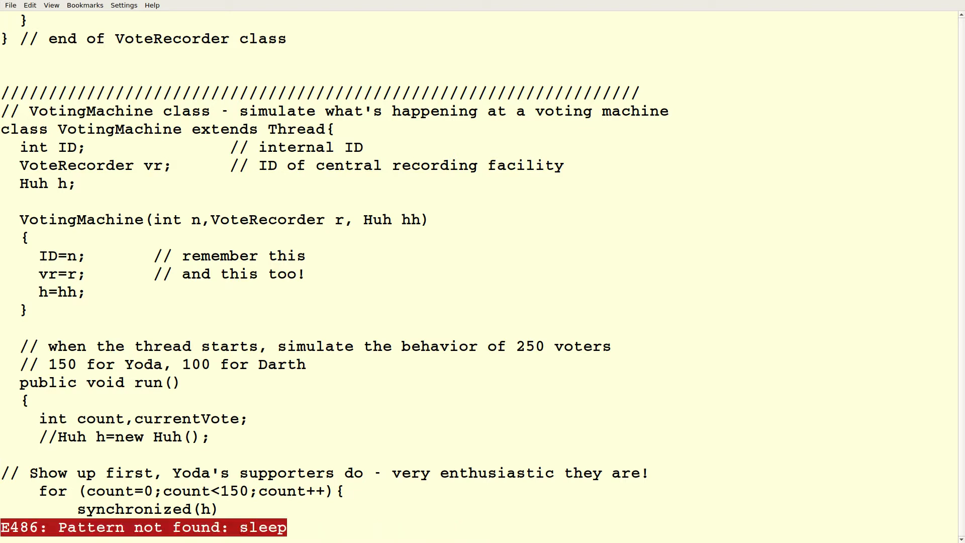
scroll(down, 3)
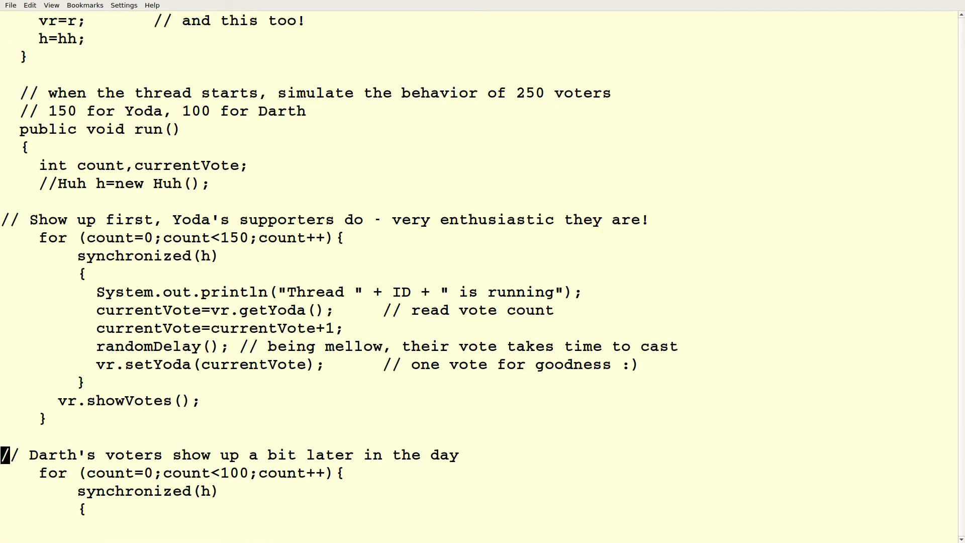
- Quit vi and run doc Thread, finding ./java/lang/Thread.html
scroll(down, 3)
text(doc)
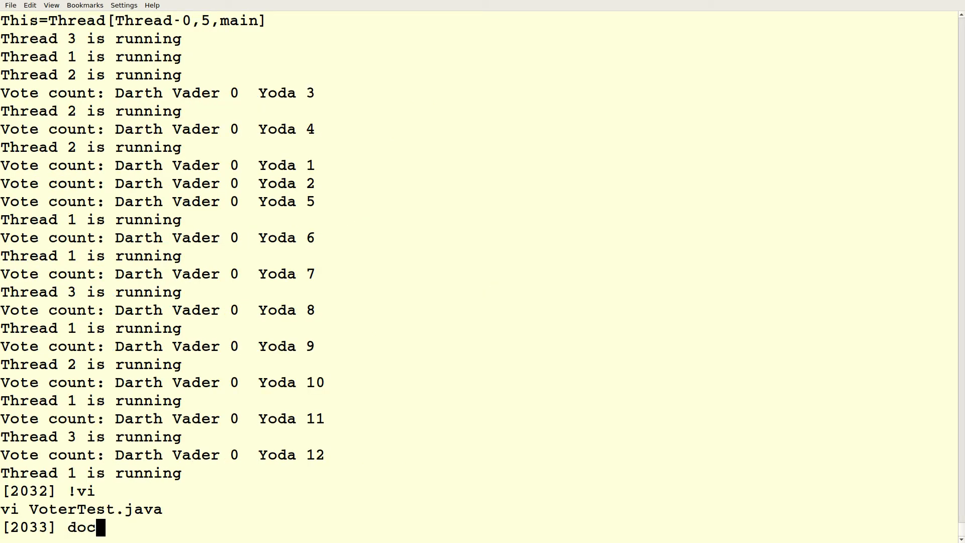
text(Thread)
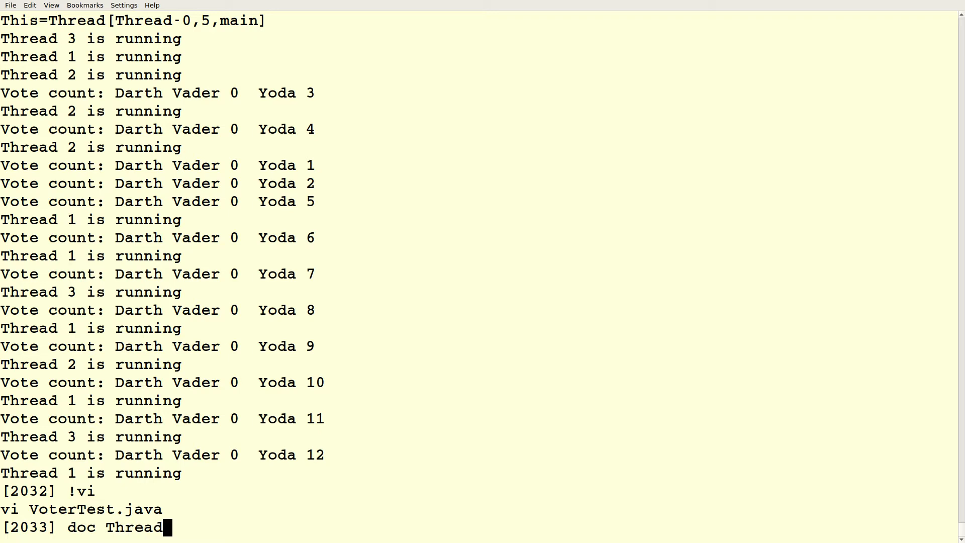
key(Return)
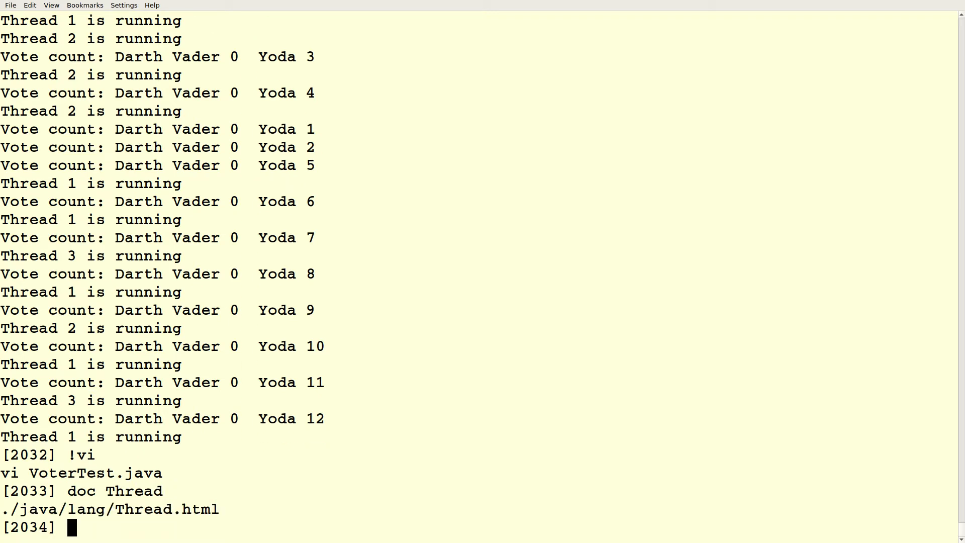
- Type vi SleepClass.java at the shell prompt
text(vi)
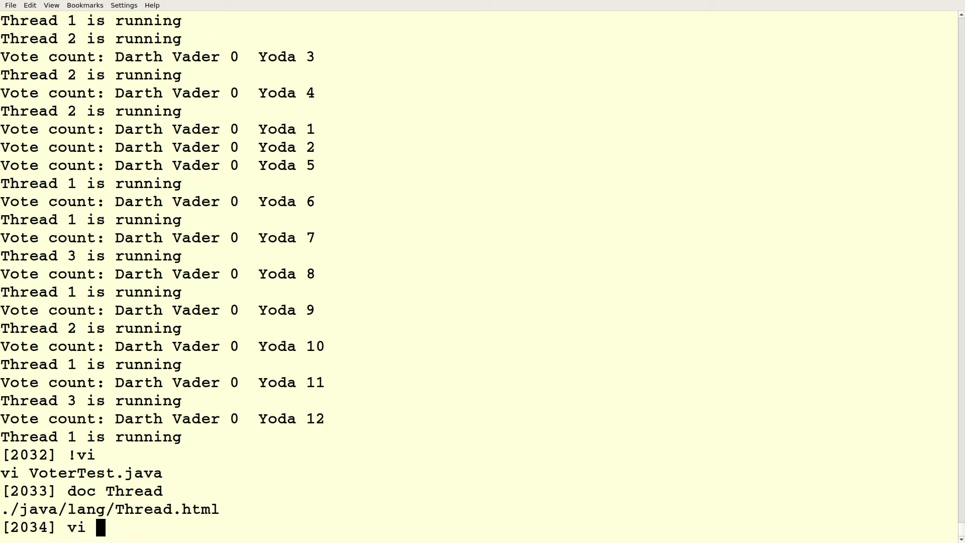
text(SleepClass.java)
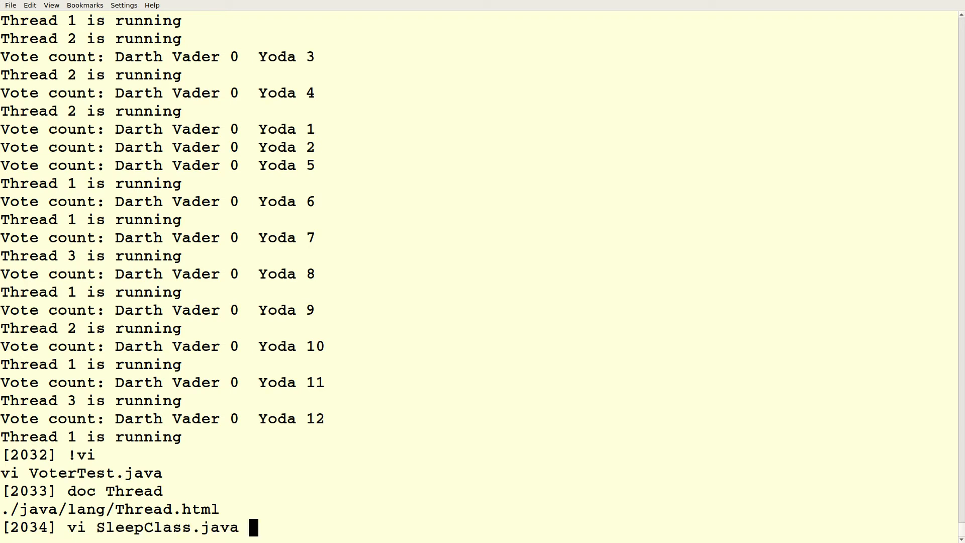
click(156, 7)
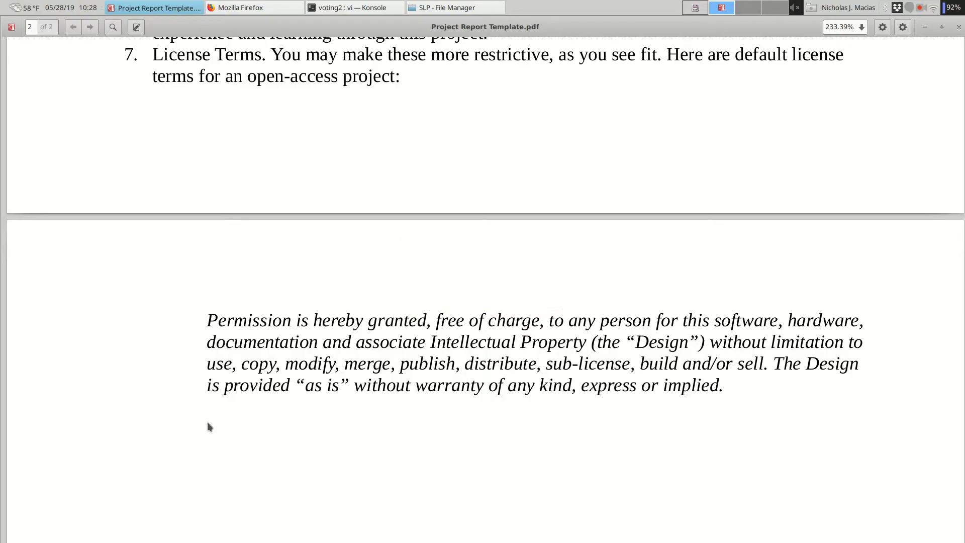
- Switch to Firefox's Thread Javadoc and scroll the Method Summary to the sleep methods
click(253, 8)
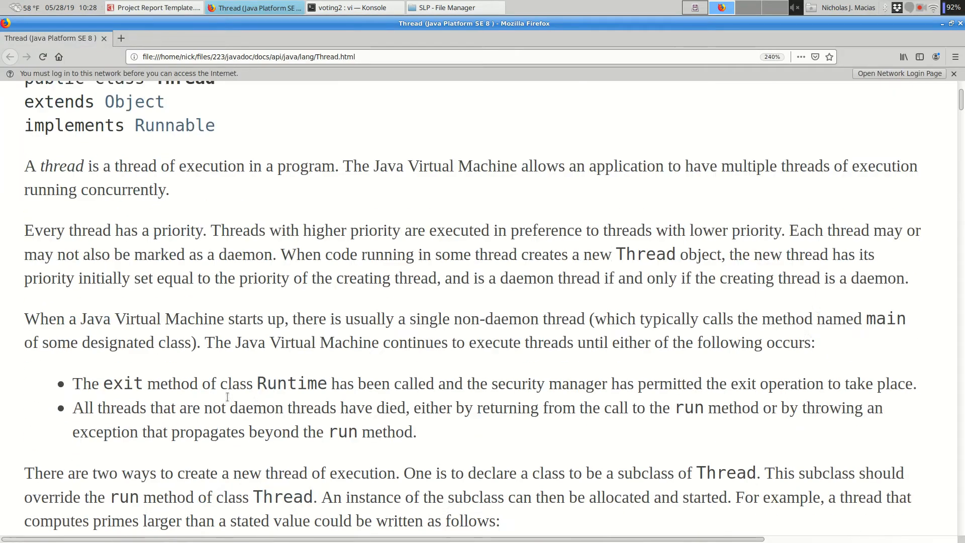
scroll(down, 3)
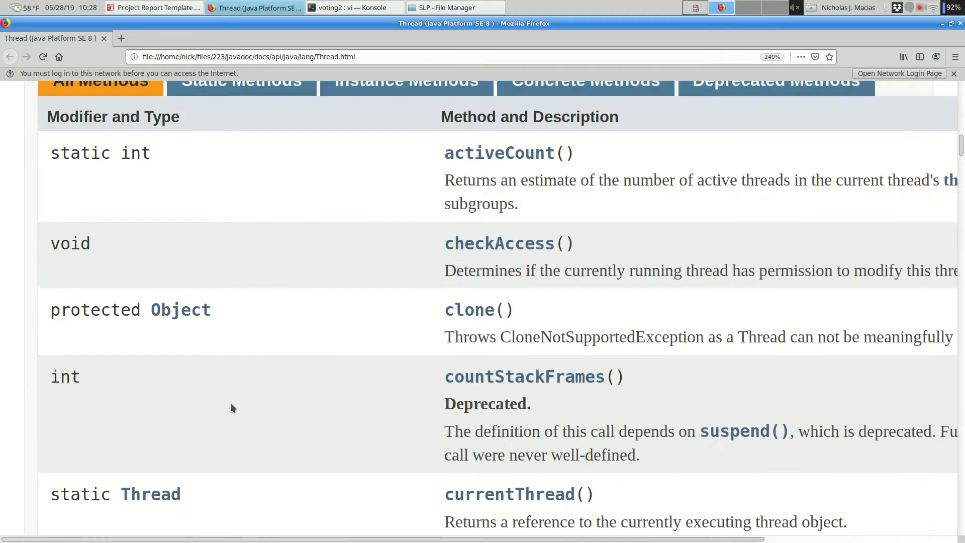
scroll(down, 3)
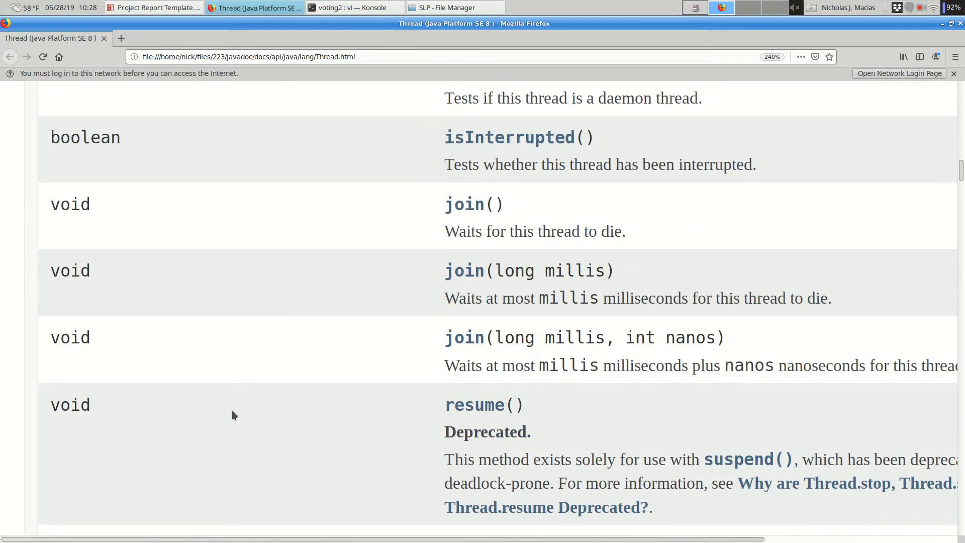
scroll(down, 3)
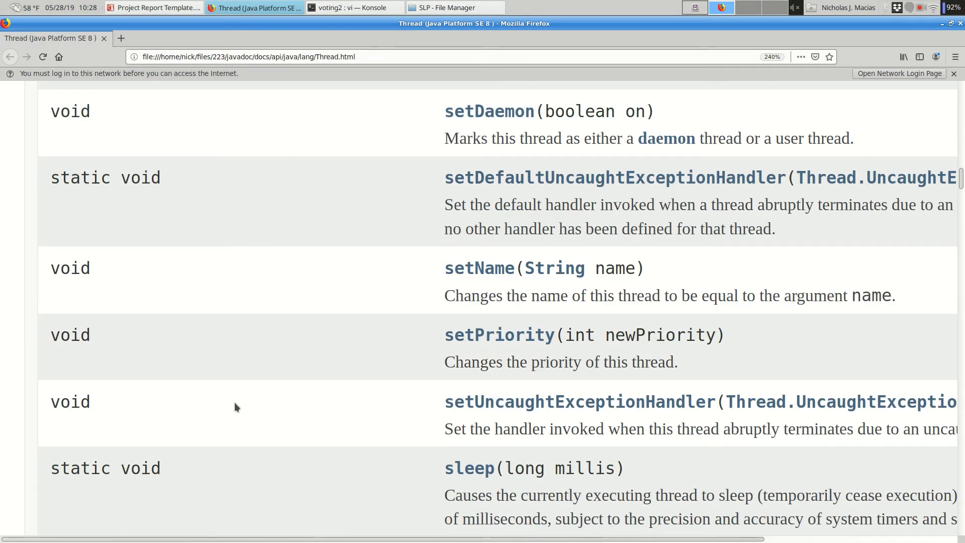
scroll(down, 3)
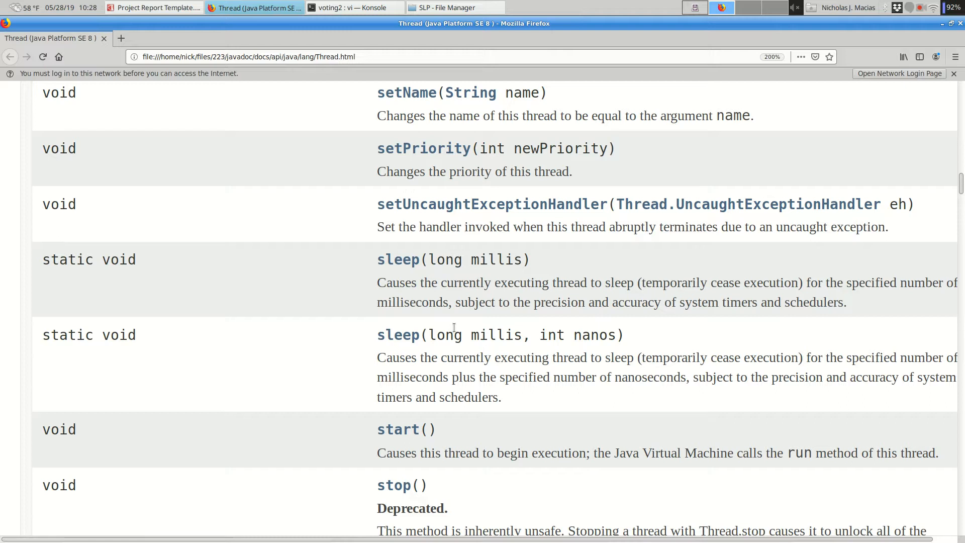
mouse_move(559, 414)
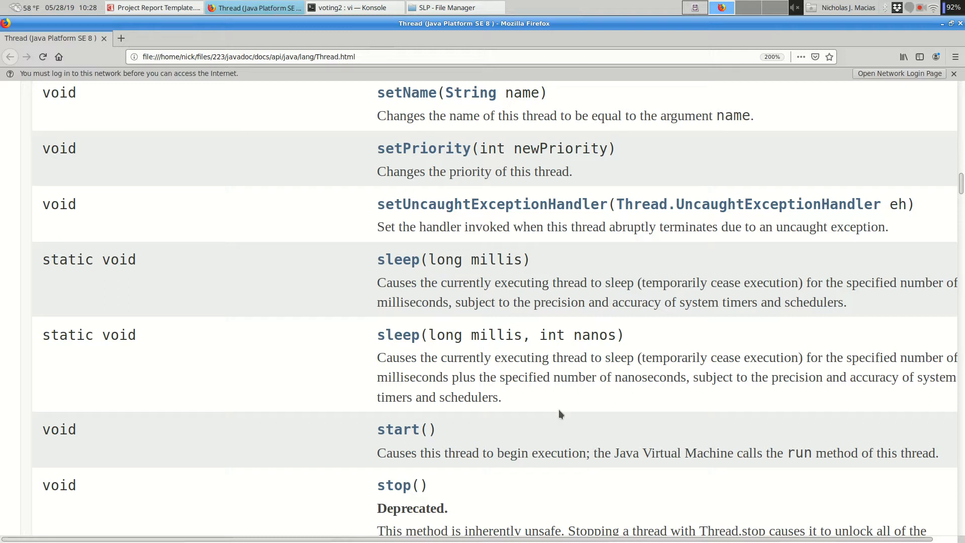
mouse_move(514, 264)
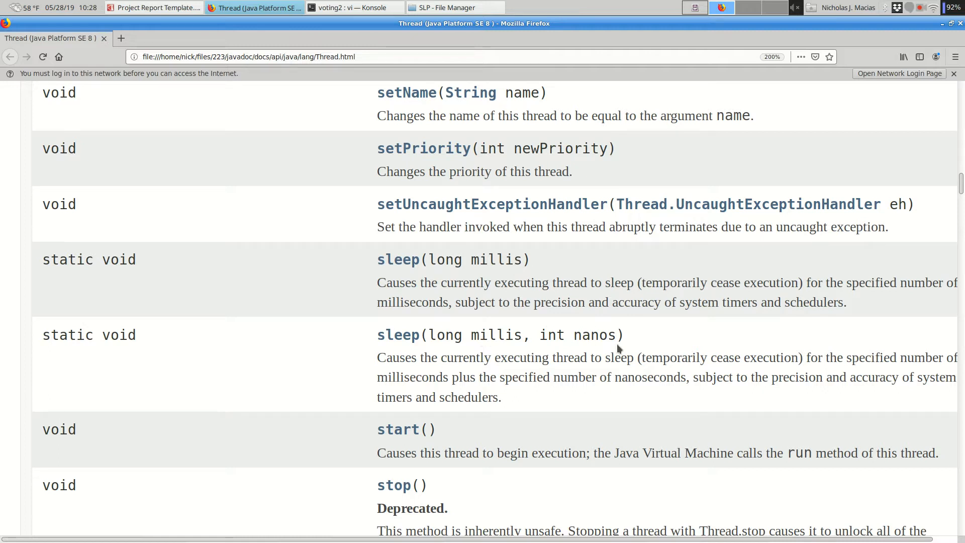
- Open the sleep(long millis) details showing InterruptedException, then return to Konsole
click(397, 259)
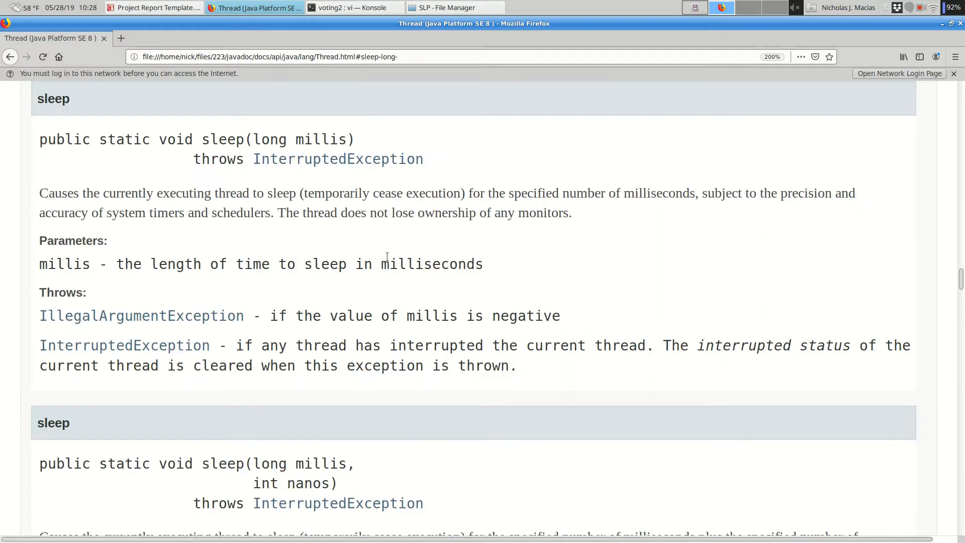
mouse_move(508, 380)
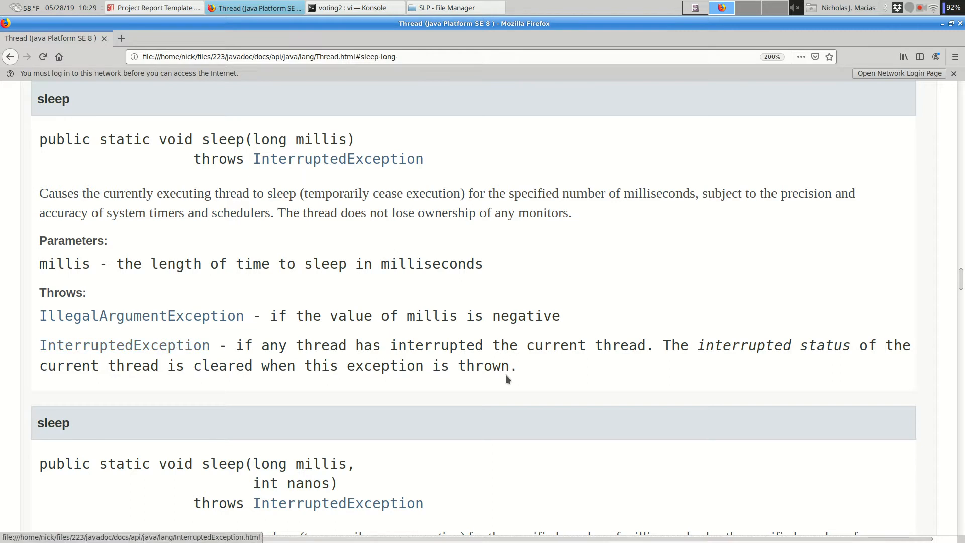
mouse_move(587, 375)
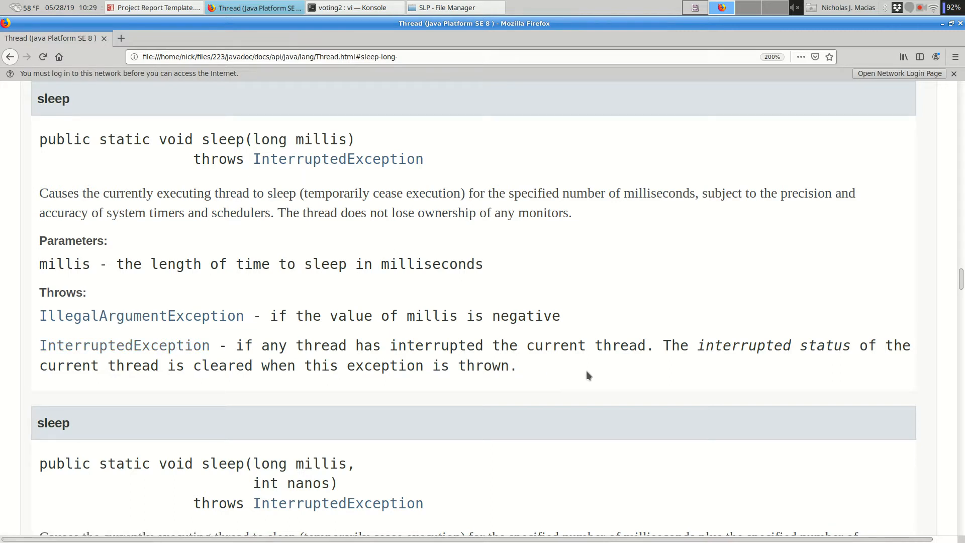
mouse_move(491, 310)
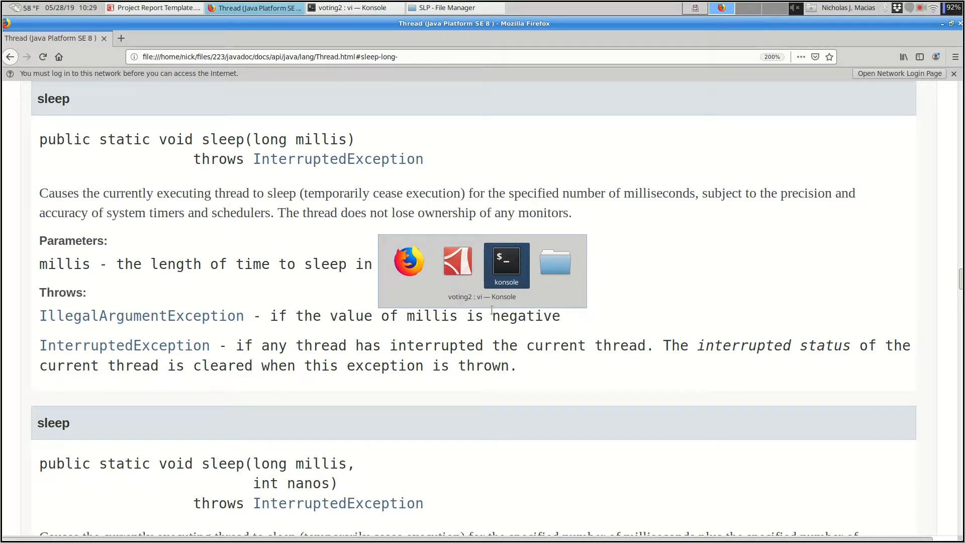
click(506, 265)
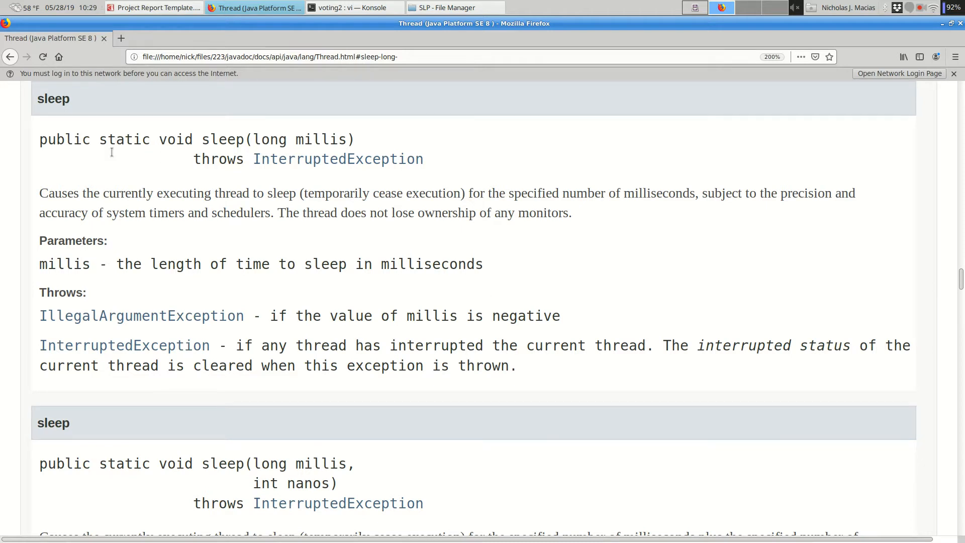
mouse_move(133, 154)
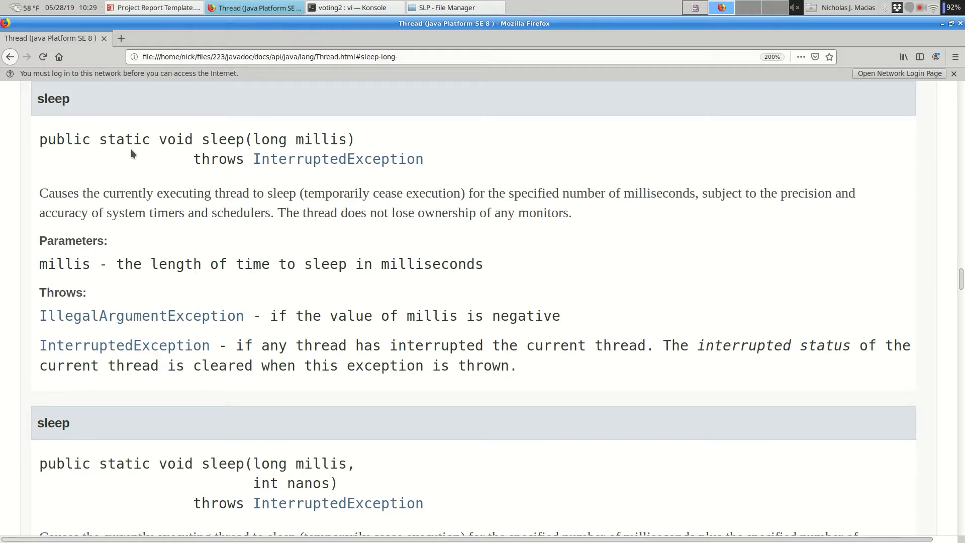
click(350, 8)
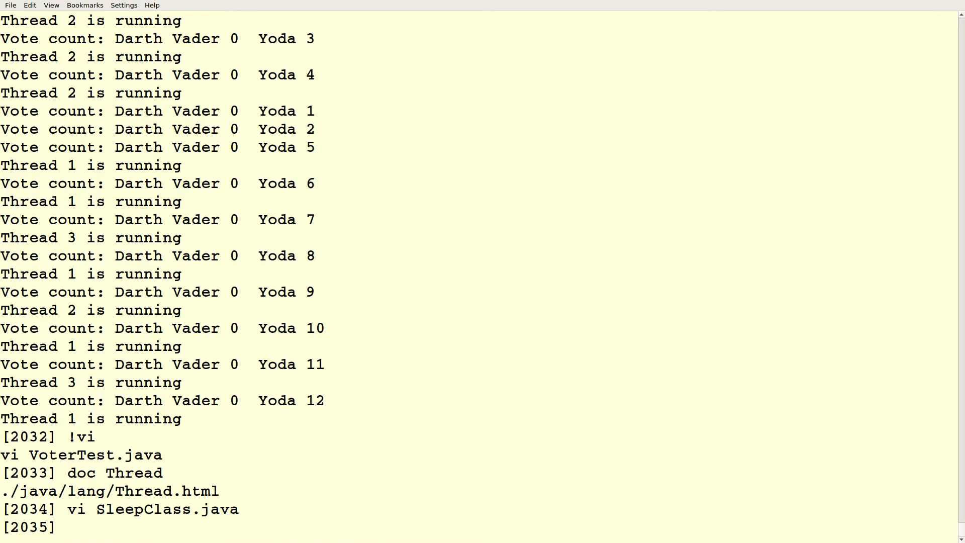
- Open the newly created Sleep.java in vi, showing the empty Sleep class
text(vi Slee)
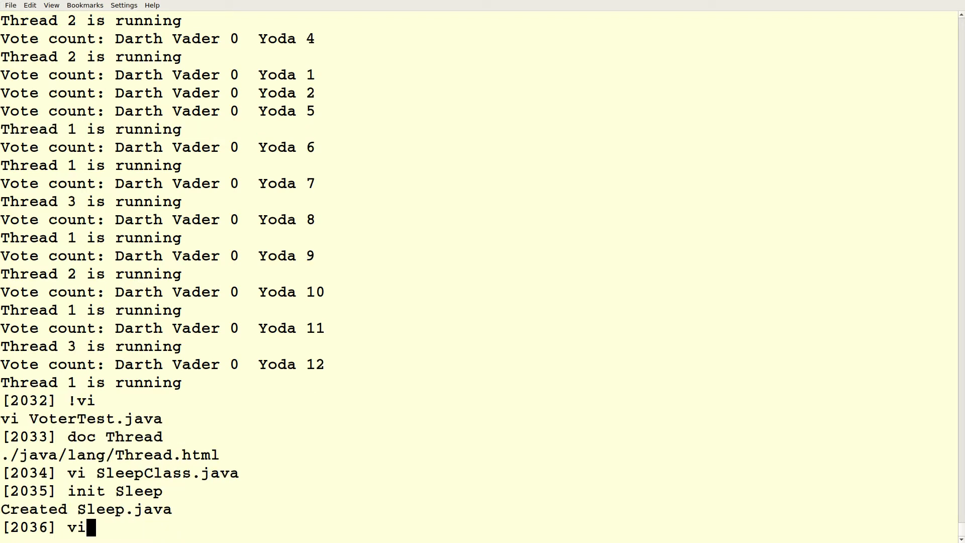
text(Sleep.j)
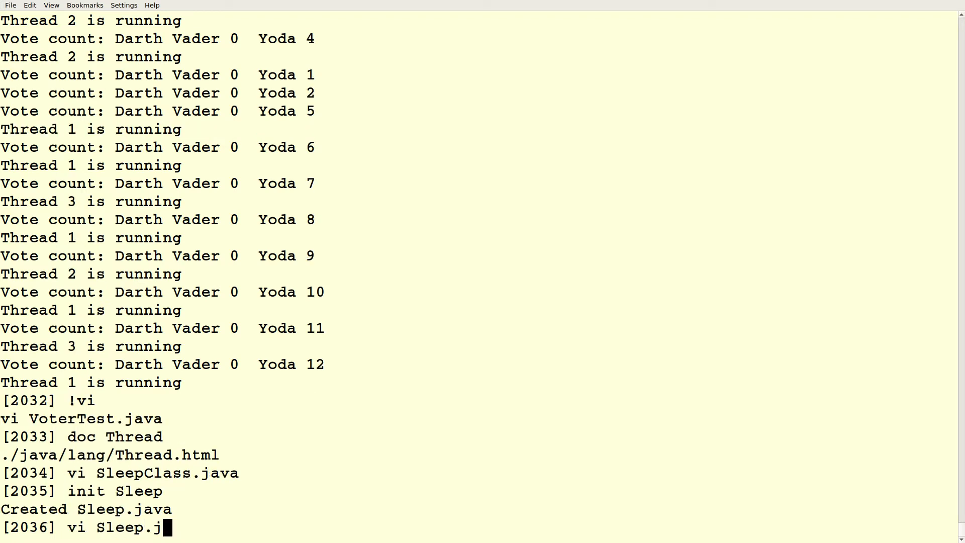
key(Return)
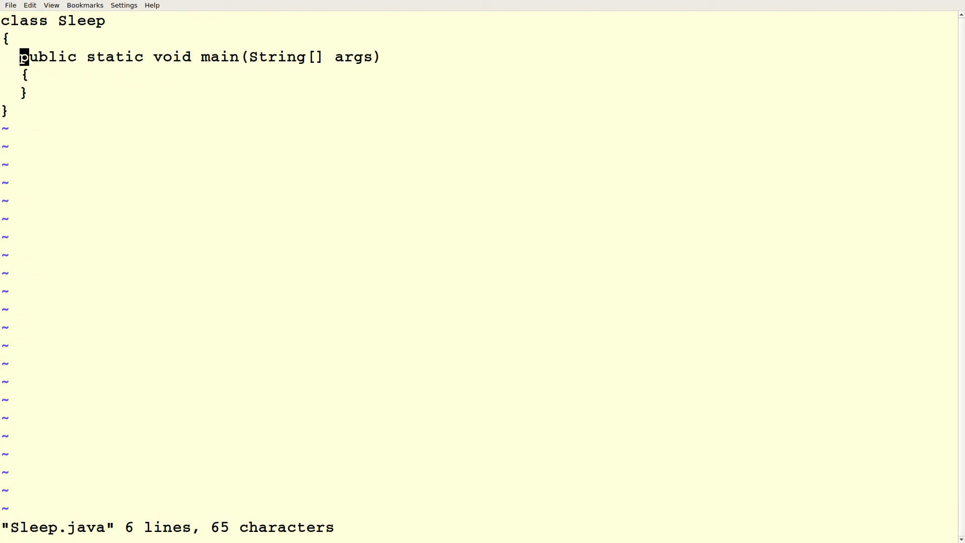
- Add println("Starting"), Thread.sleep(5000) and println("Done") to main, then return to the shell
text(S)
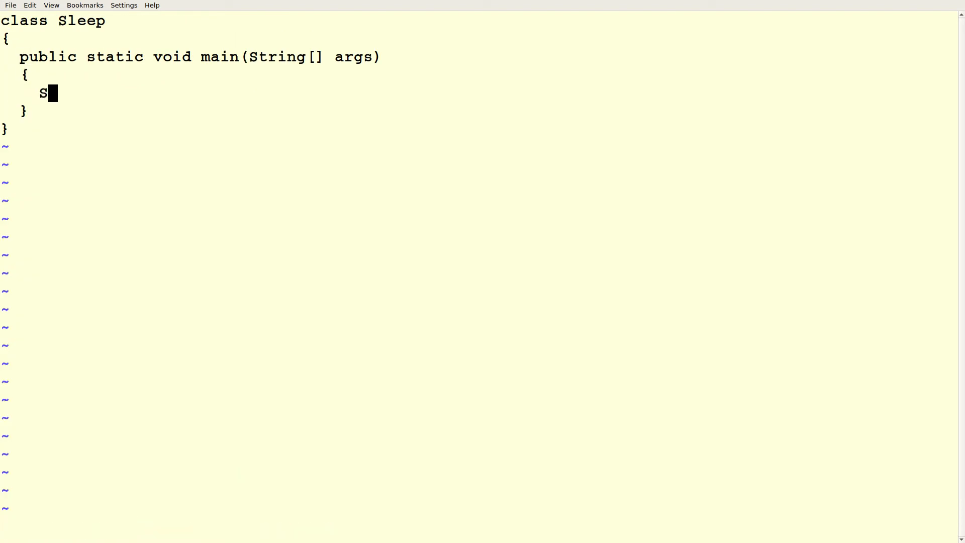
text(ystem.out.print)
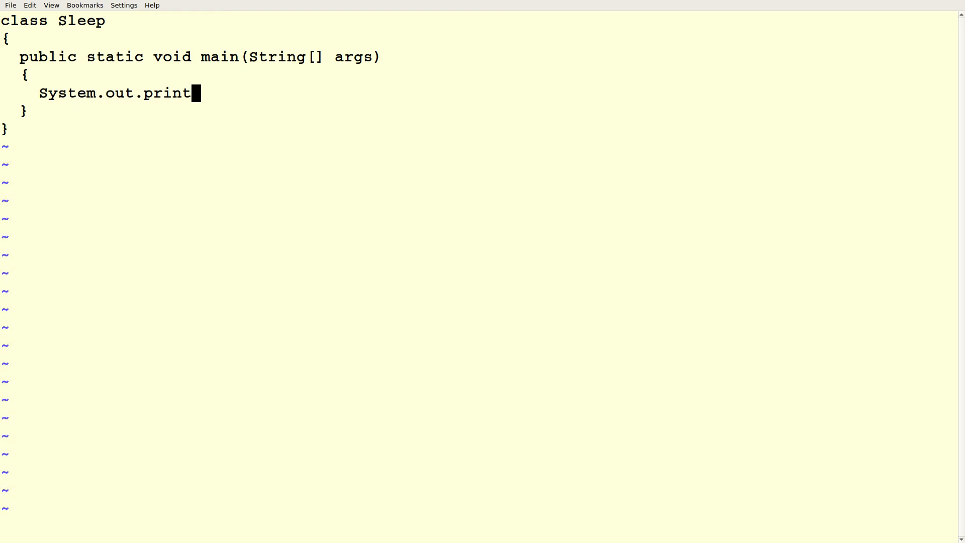
text(ln("Starting");)
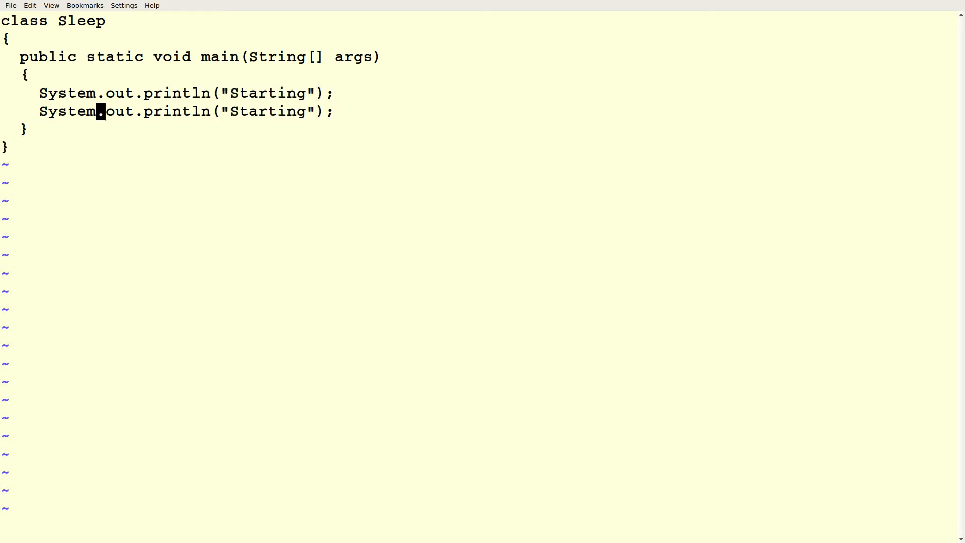
text(Donetin$)
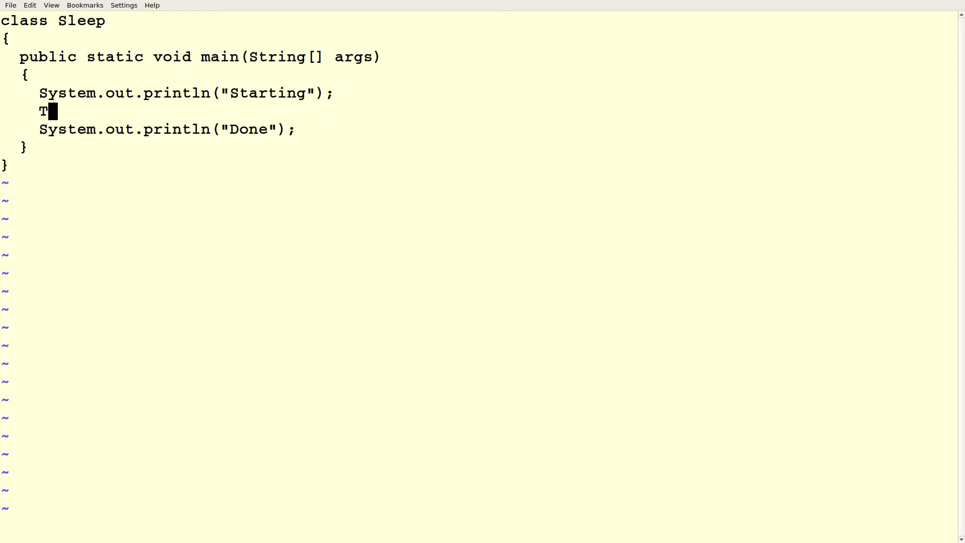
text(hread.sleep(50)
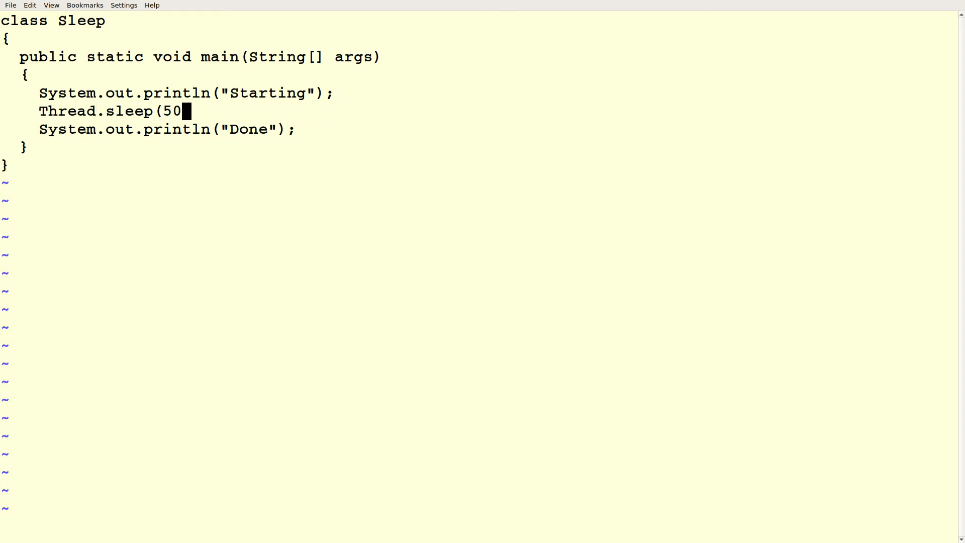
text(00);)
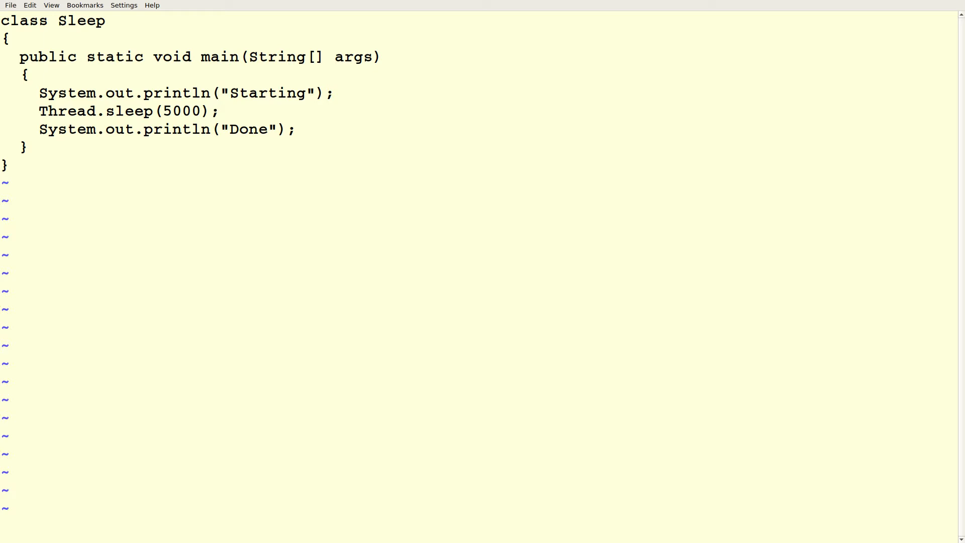
click(214, 111)
text(c)
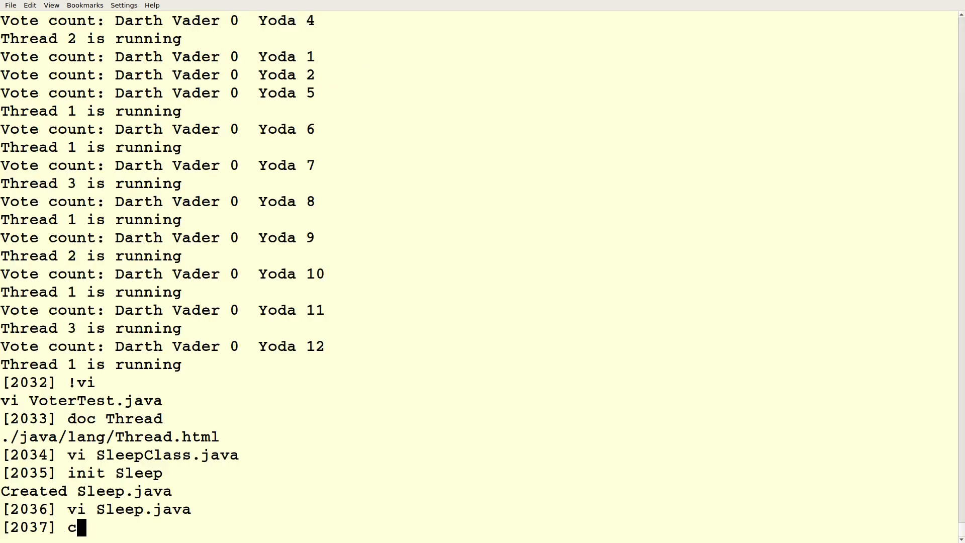
- Reopen Sleep.java via !vi and wrap Thread.sleep(5000) in try{ } catch(Exception e) {}
key(Return)
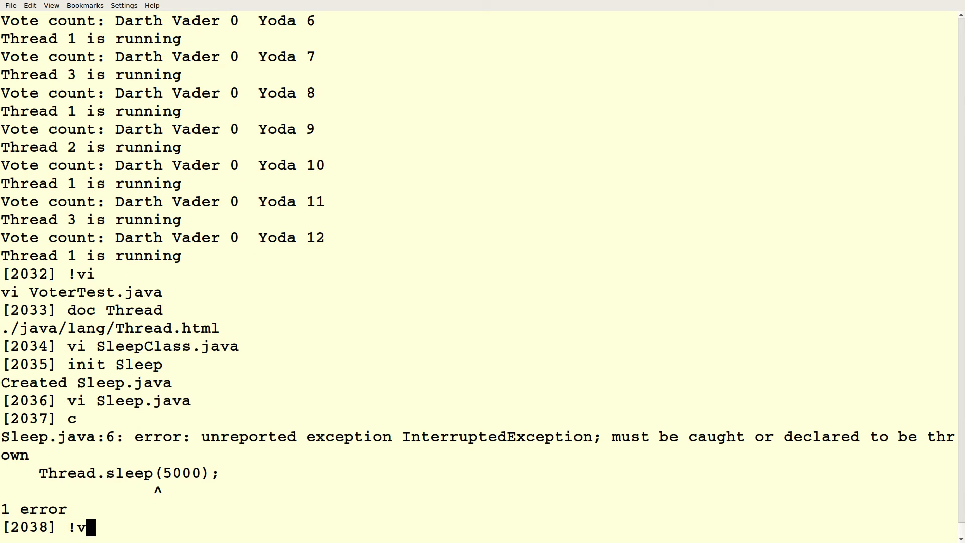
key(Return)
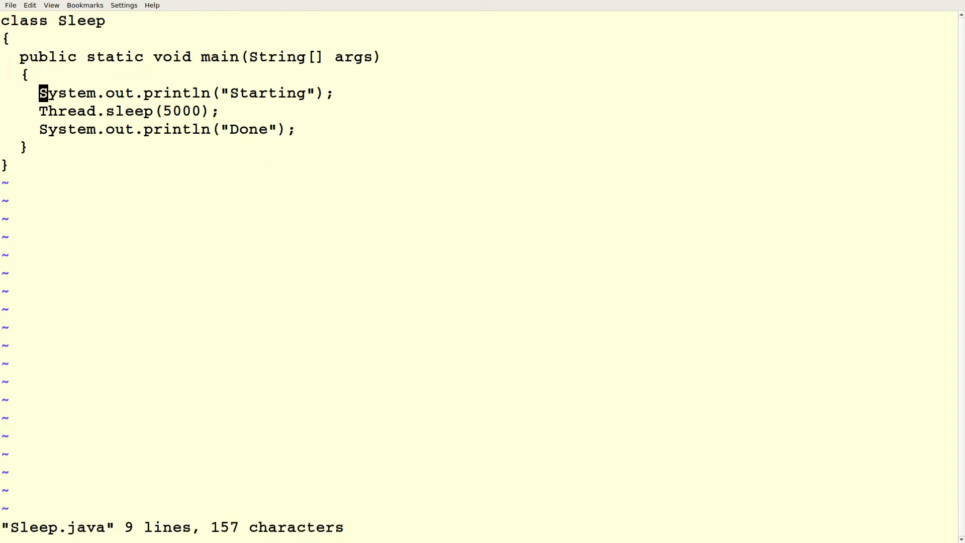
text(try{)
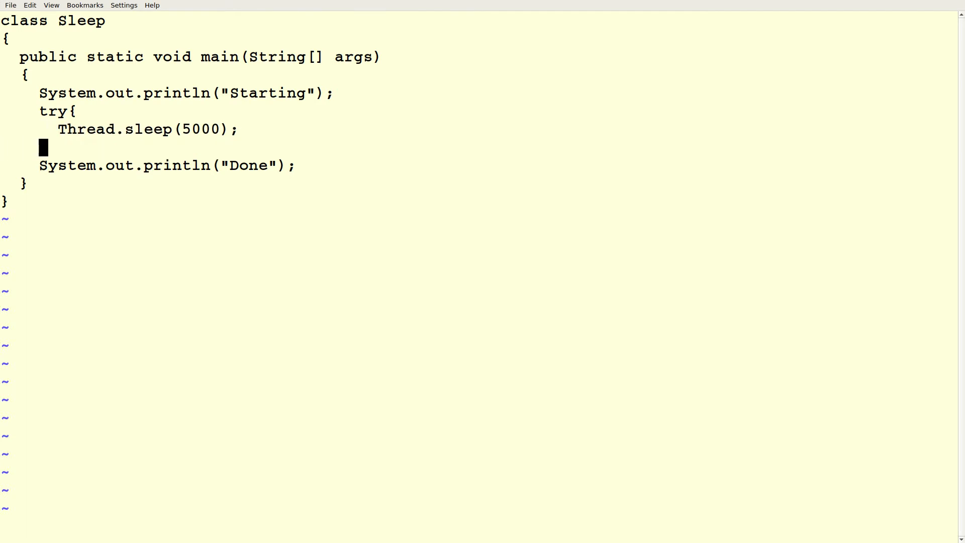
text(} a)
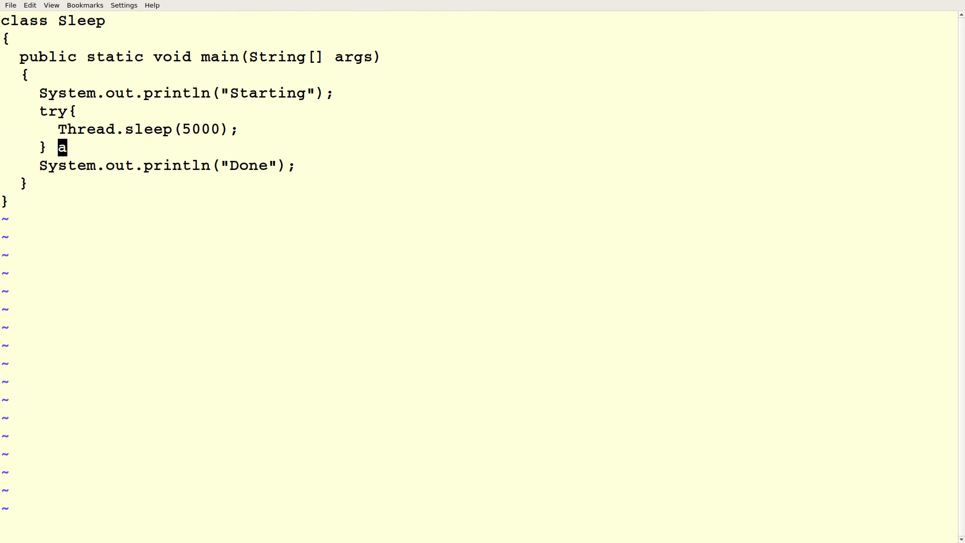
text(catch(Exception)
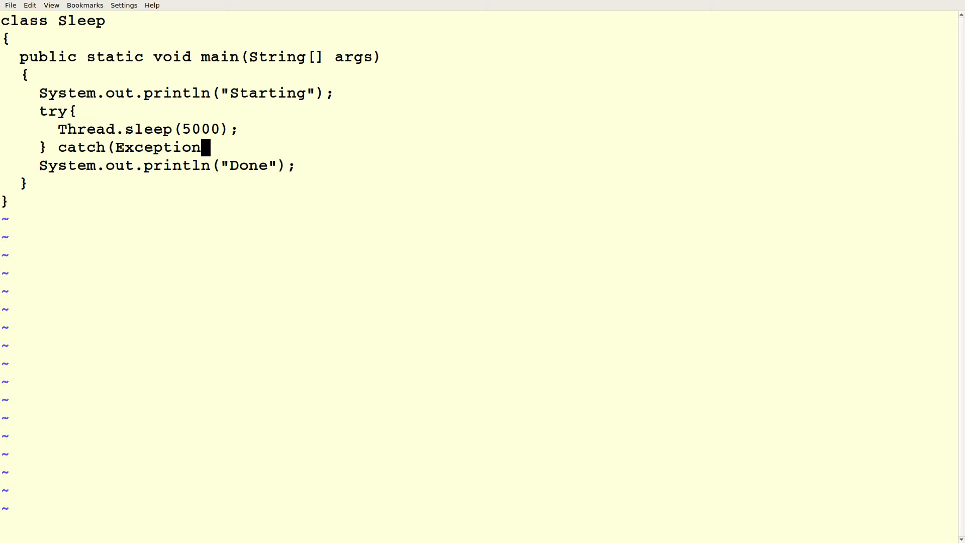
text(e) {})
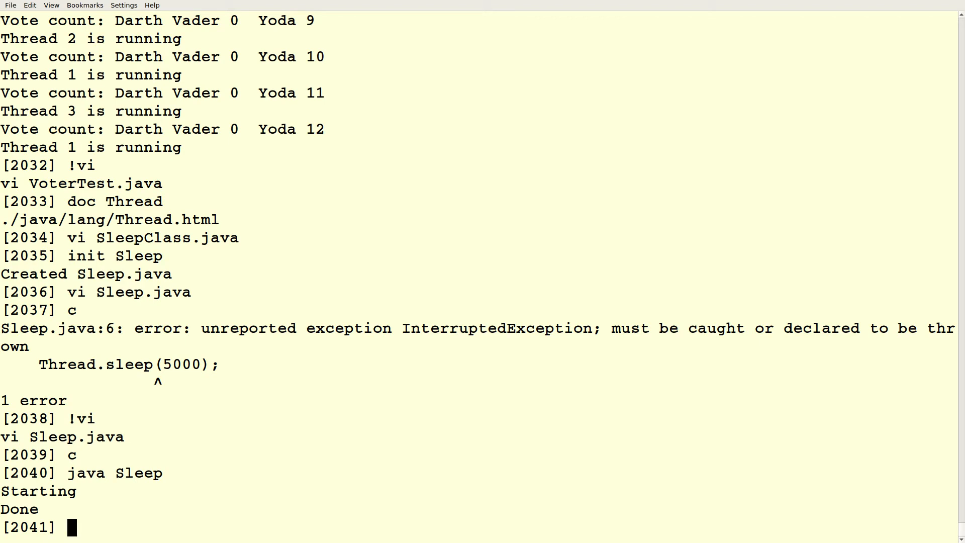
- List Sleep.java's source with cat, then switch to the Firefox Thread documentation
text(cat Dl)
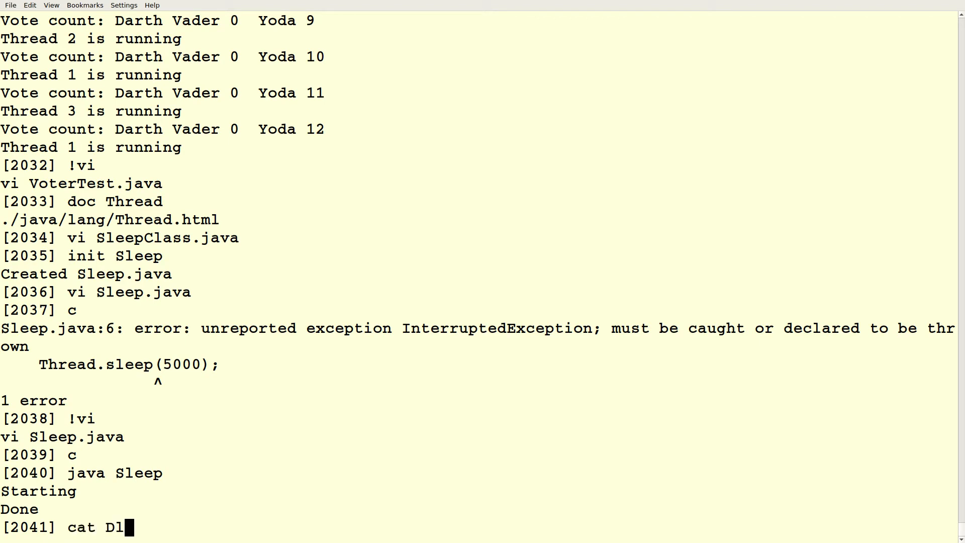
text(Sleep.java)
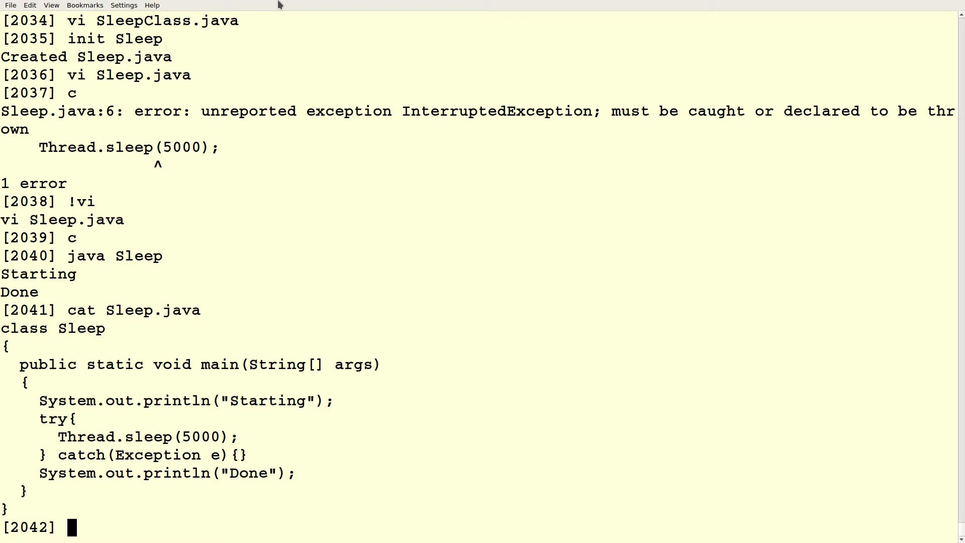
click(252, 8)
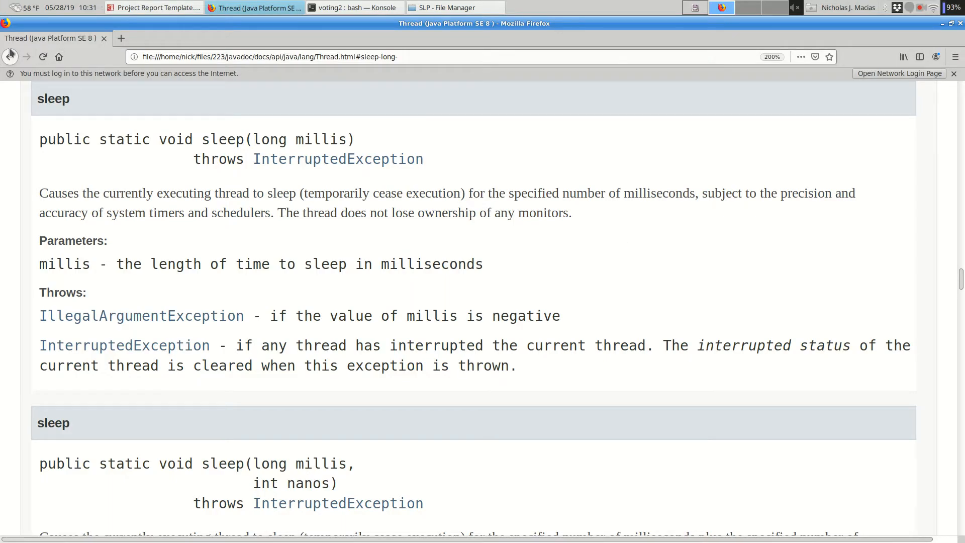
- Go back from the sleep() anchor to the method summary's interrupt(), interrupted() and isInterrupted() entries
click(10, 57)
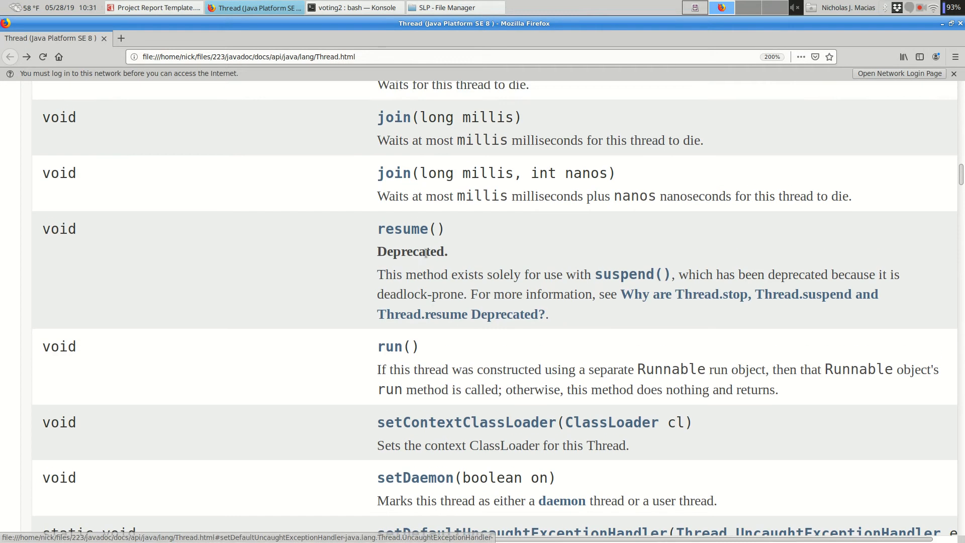
scroll(up, 3)
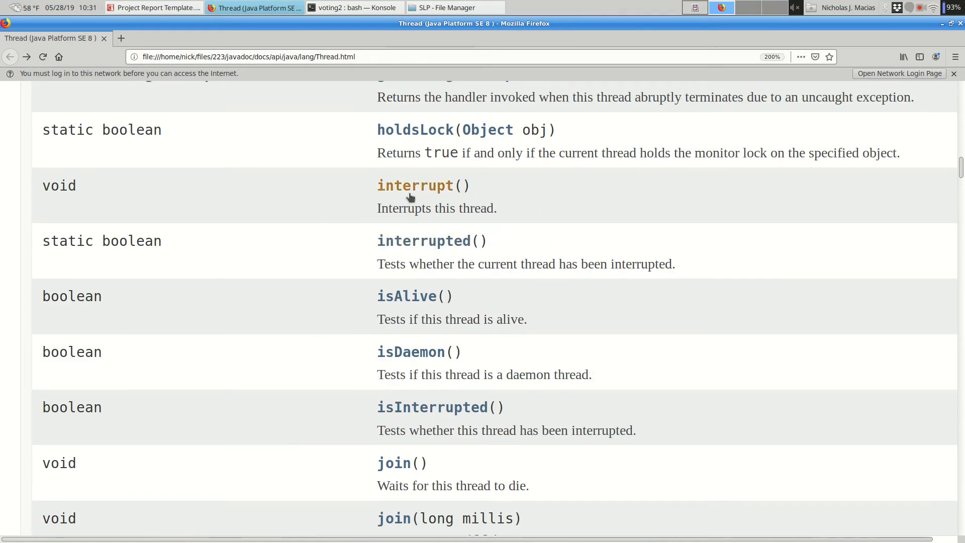
mouse_move(416, 186)
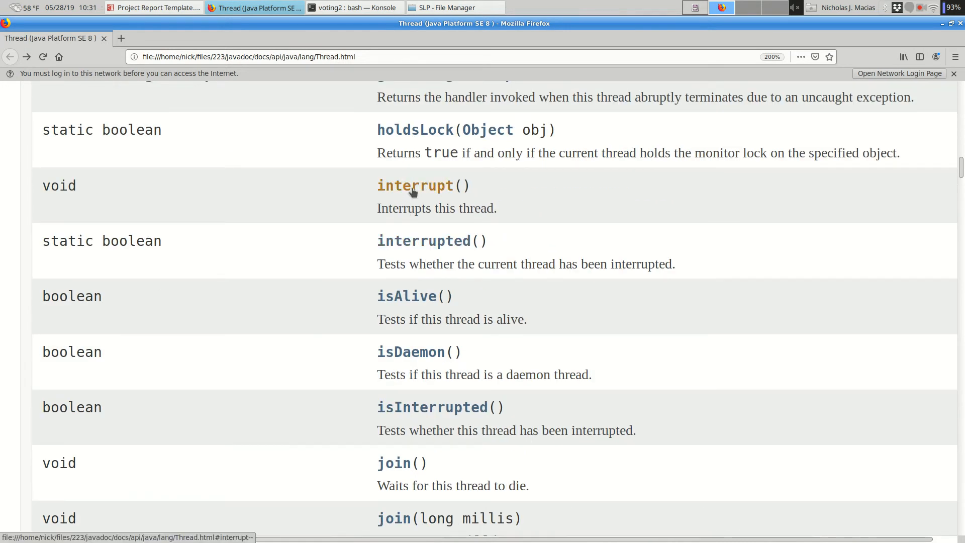
mouse_move(404, 251)
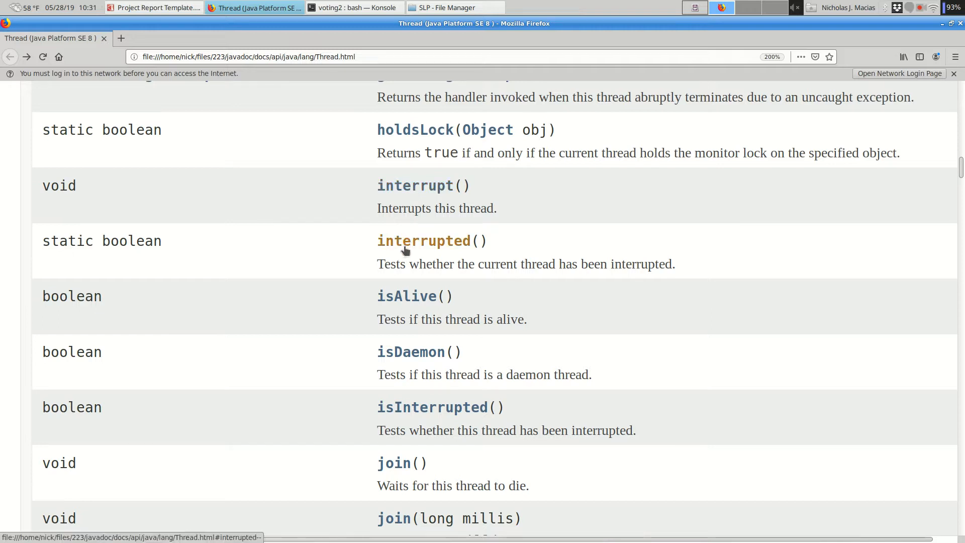
mouse_move(411, 417)
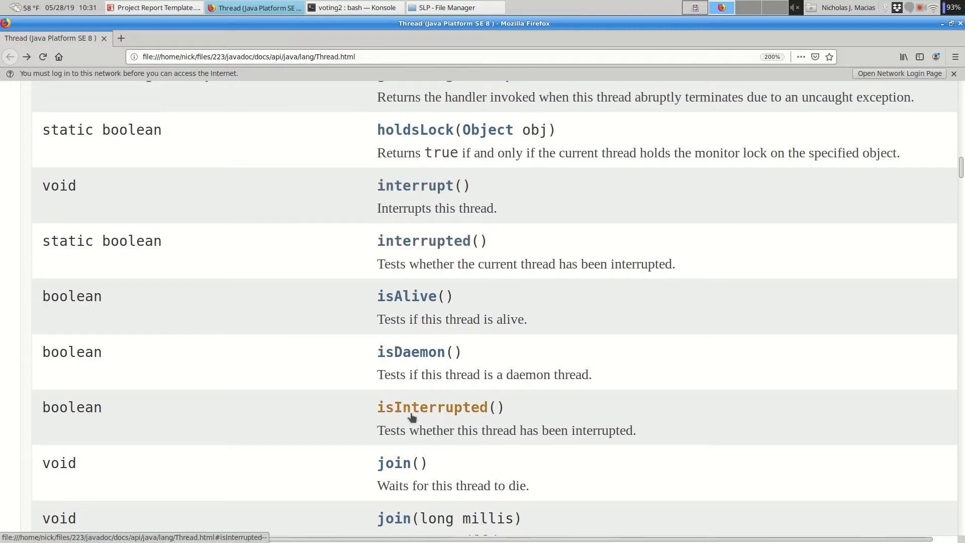
mouse_move(412, 395)
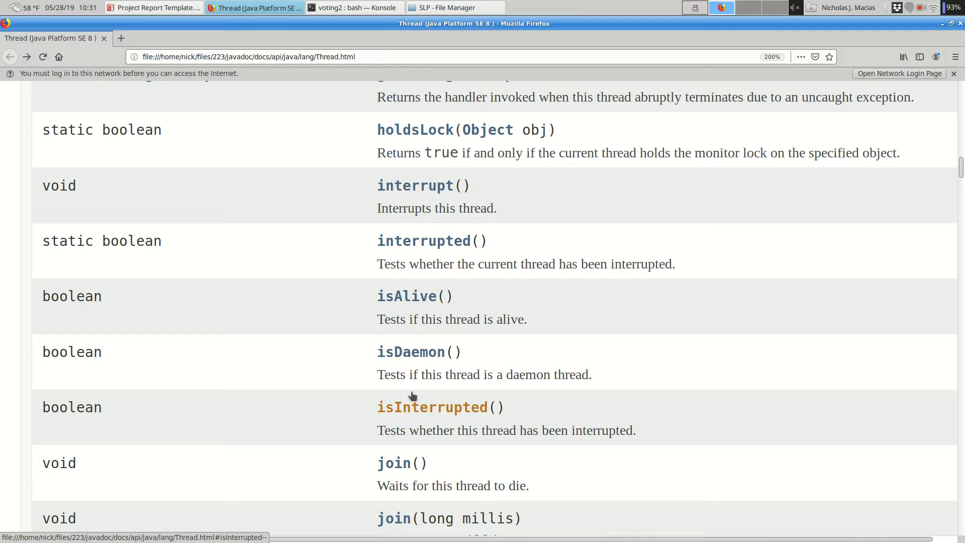
- Open the interrupt() detail entry and read through to the interrupted() description
click(415, 186)
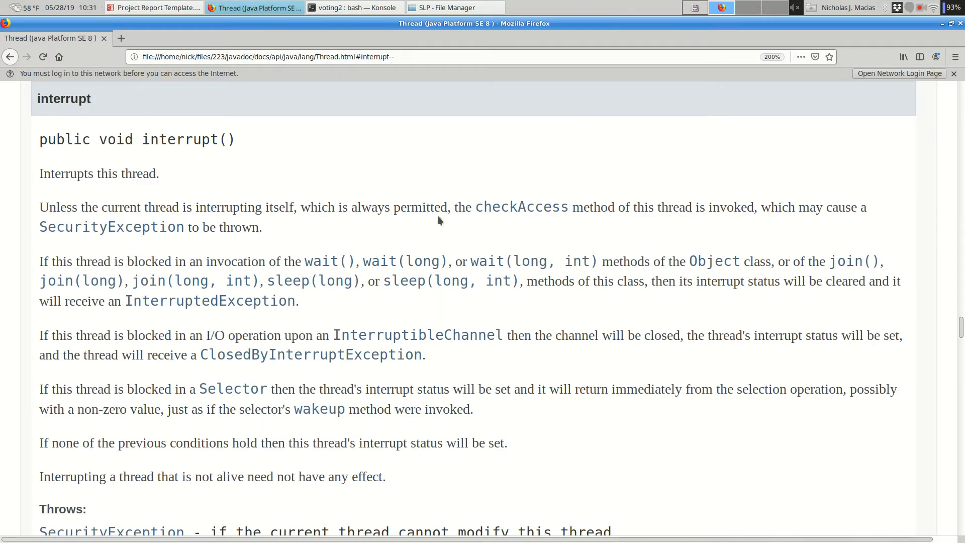
scroll(down, 3)
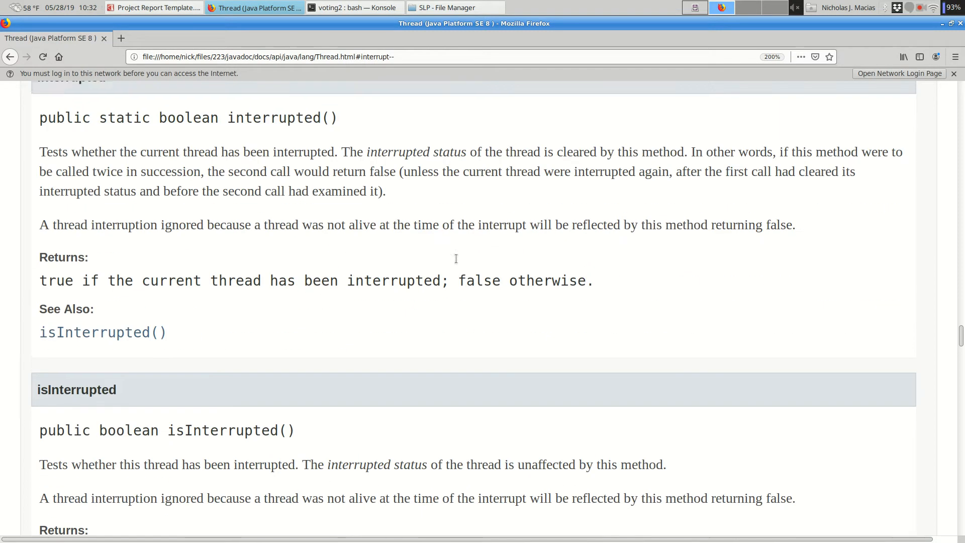
scroll(up, 3)
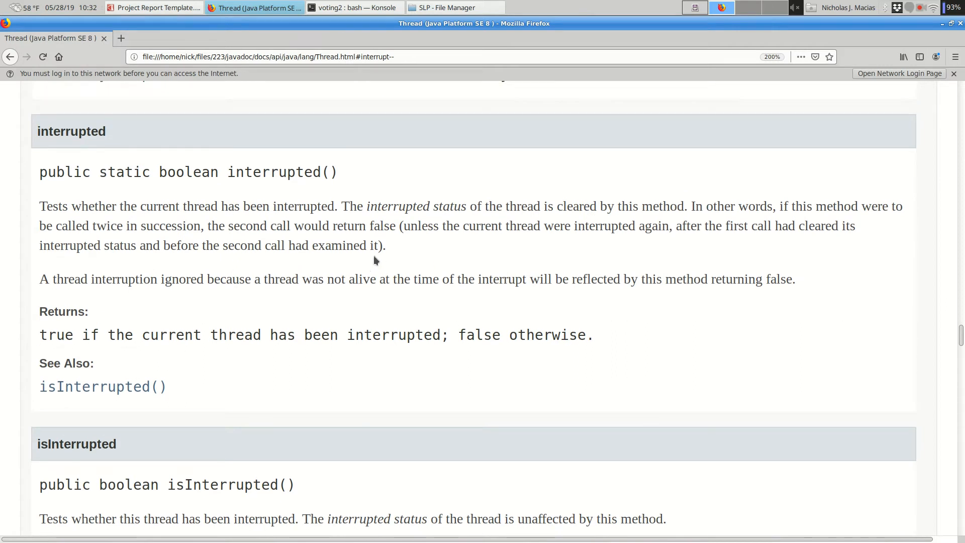
mouse_move(496, 262)
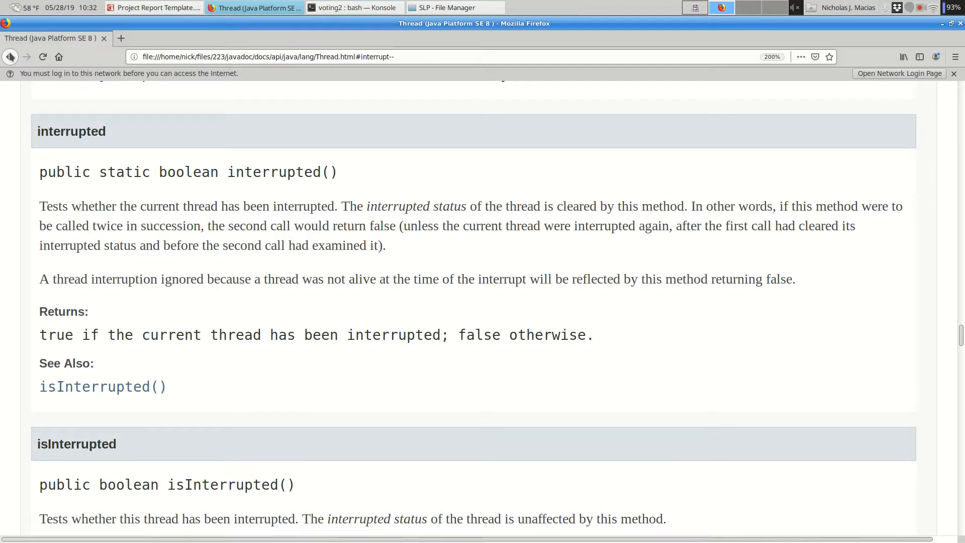
- Go back to the method summary and scroll down to the join() entries
click(10, 56)
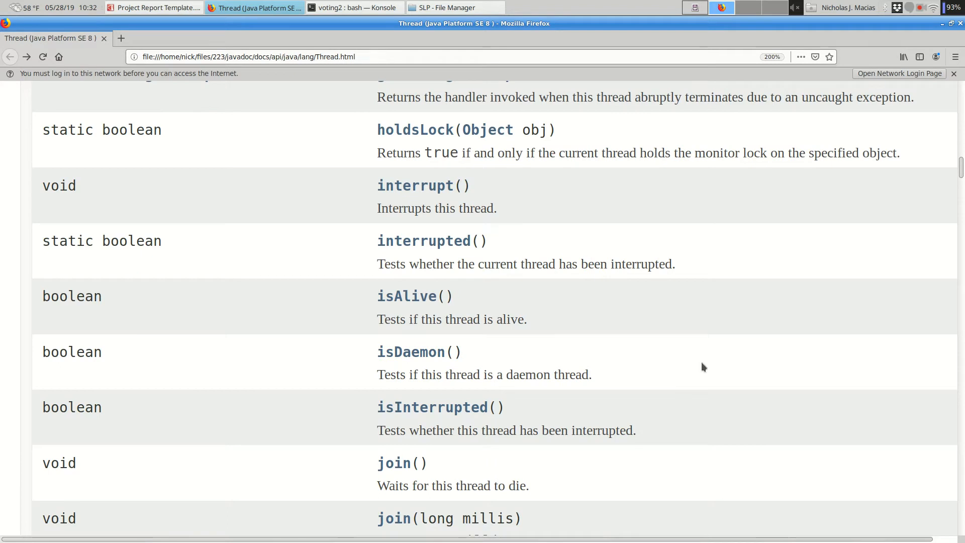
scroll(down, 3)
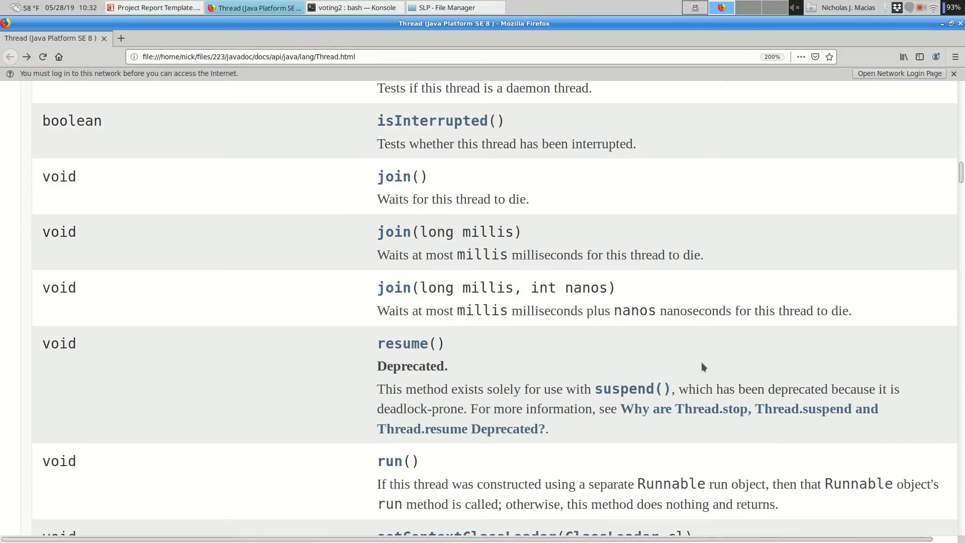
mouse_move(739, 363)
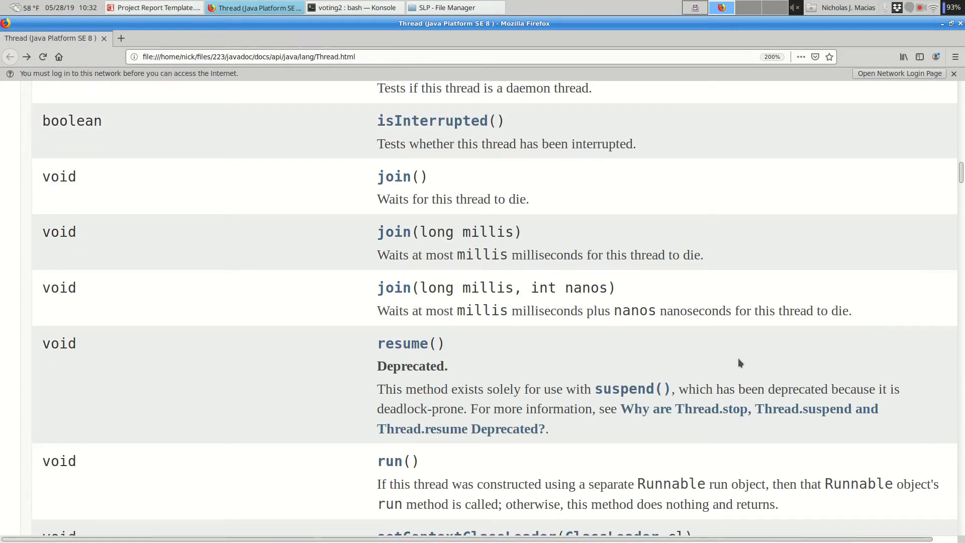
mouse_move(394, 176)
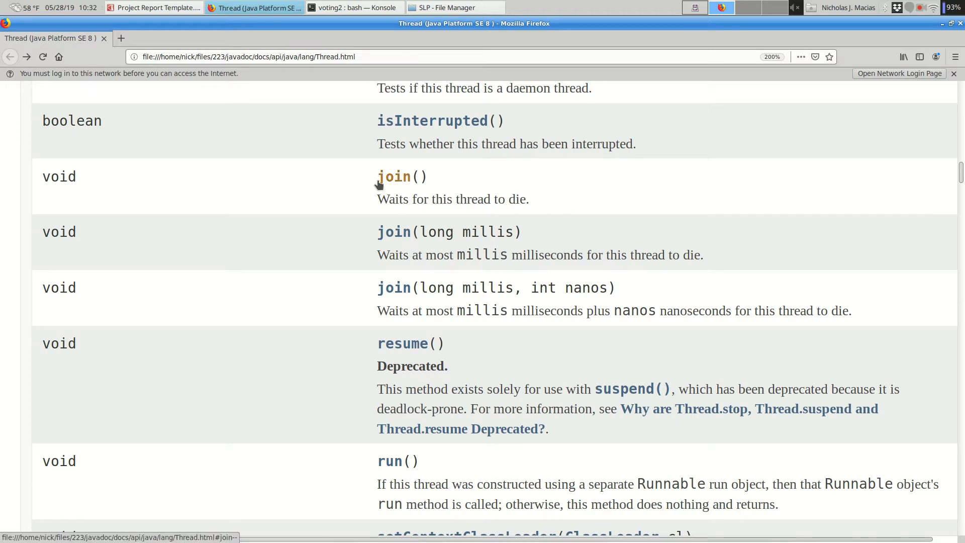